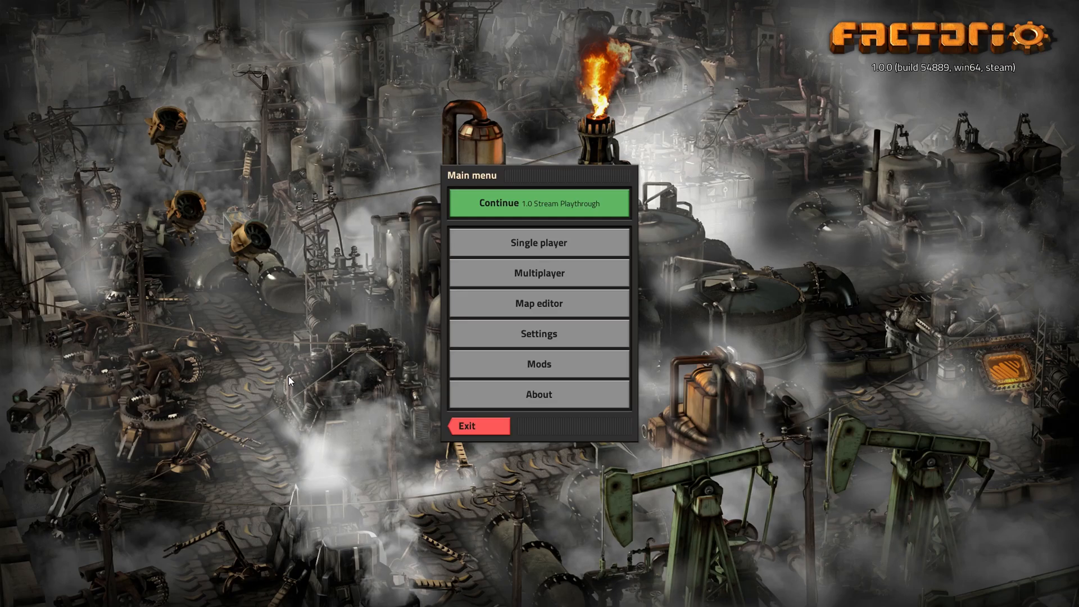
mouse_move(260, 273)
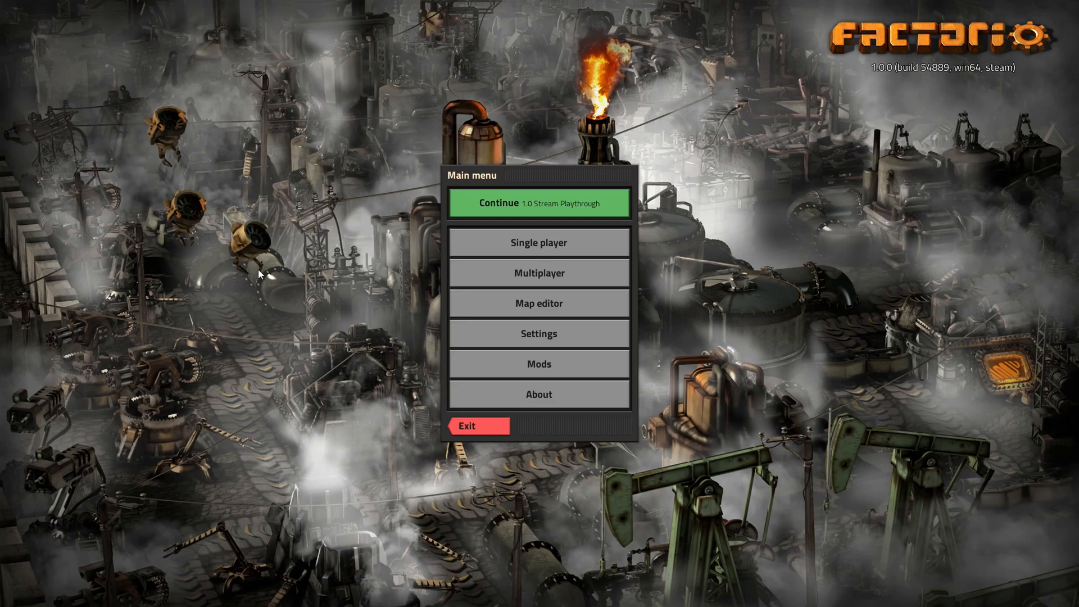
mouse_move(342, 284)
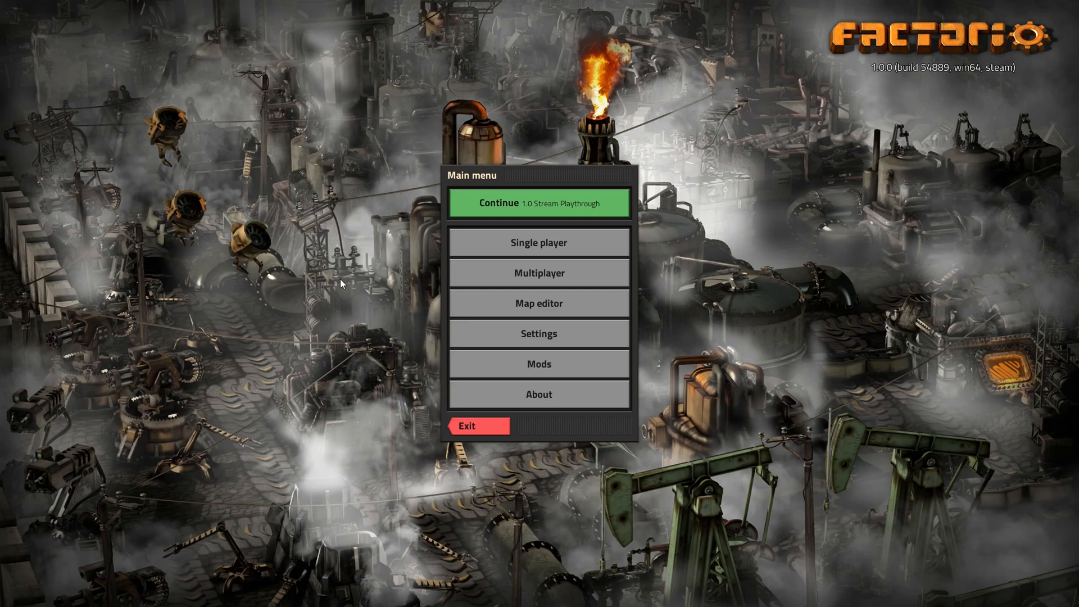
mouse_move(371, 260)
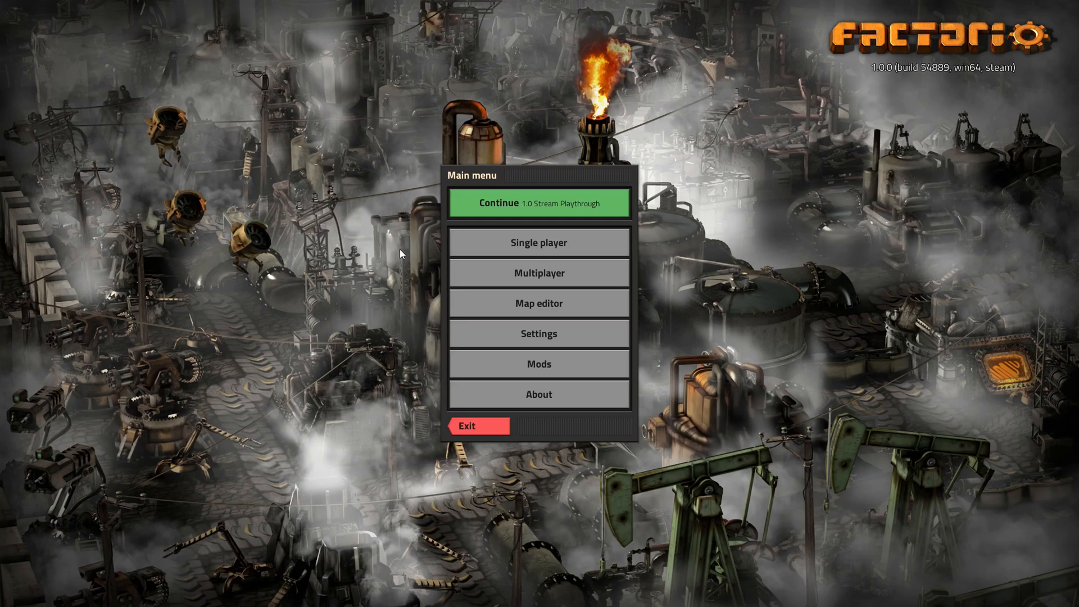
mouse_move(448, 249)
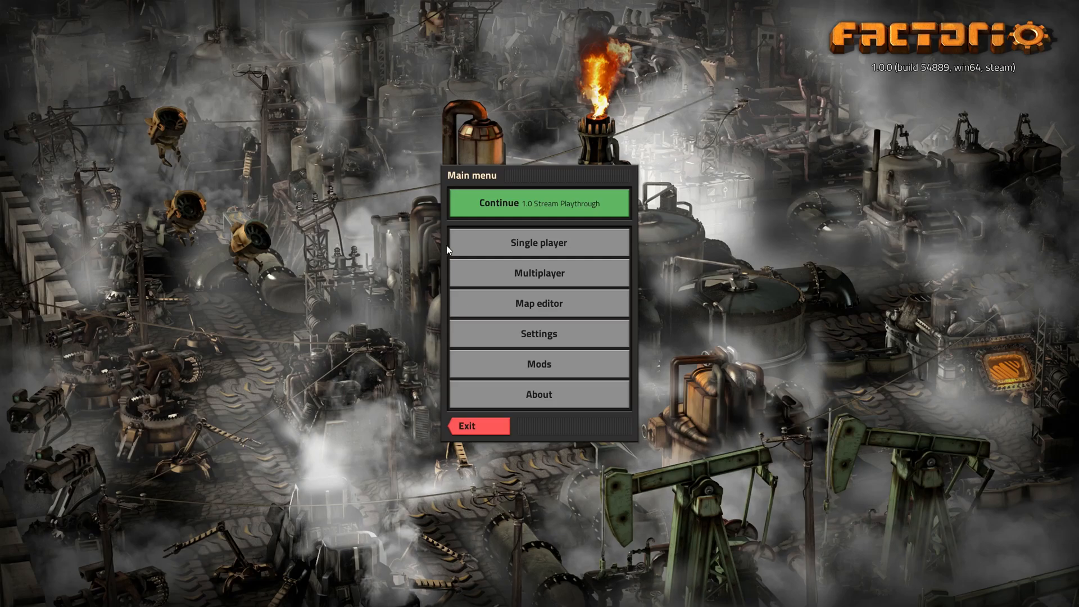
mouse_move(539, 242)
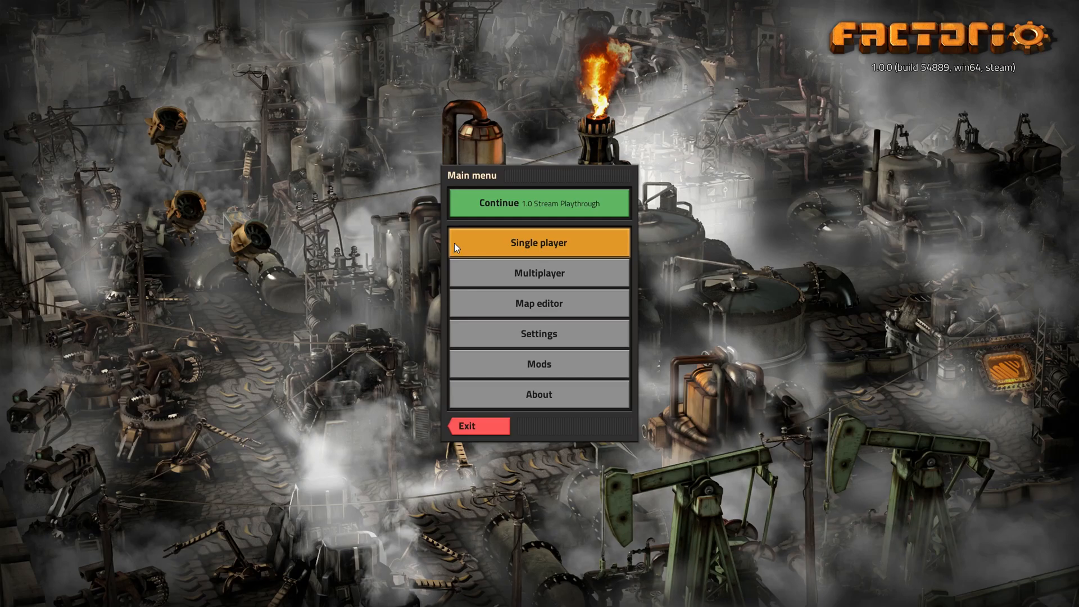
mouse_move(539, 272)
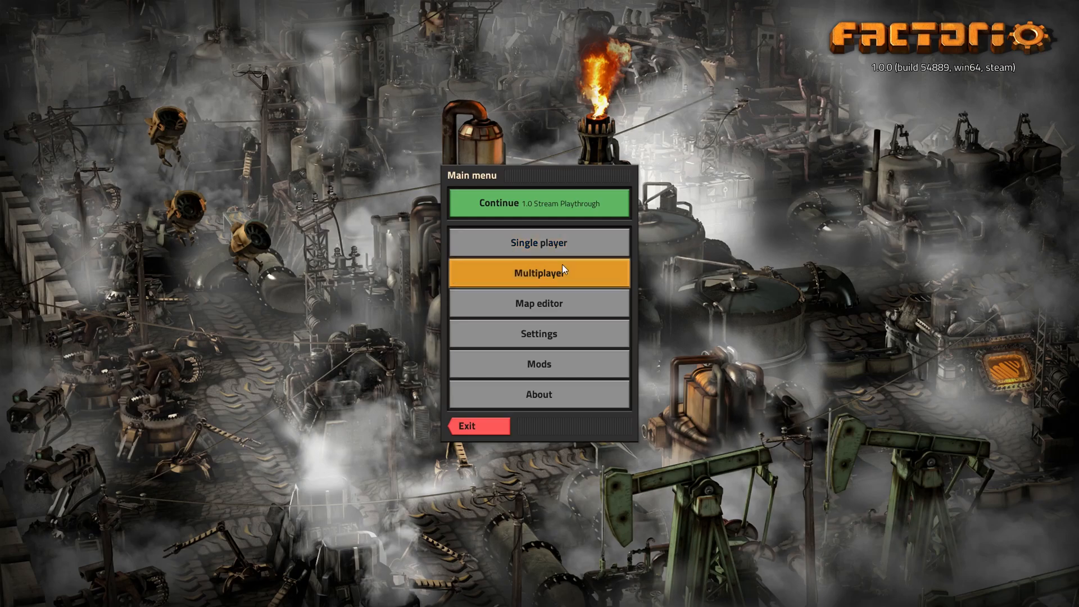
- Start a new single-player Freeplay game and reach the map generator's default resource settings
left_click(539, 272)
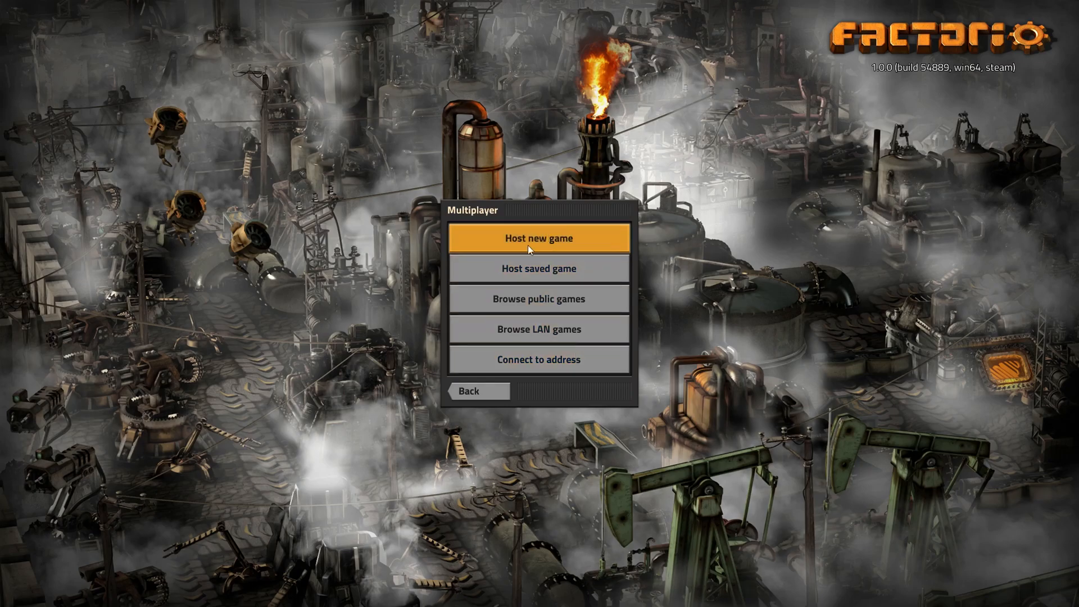
mouse_move(361, 485)
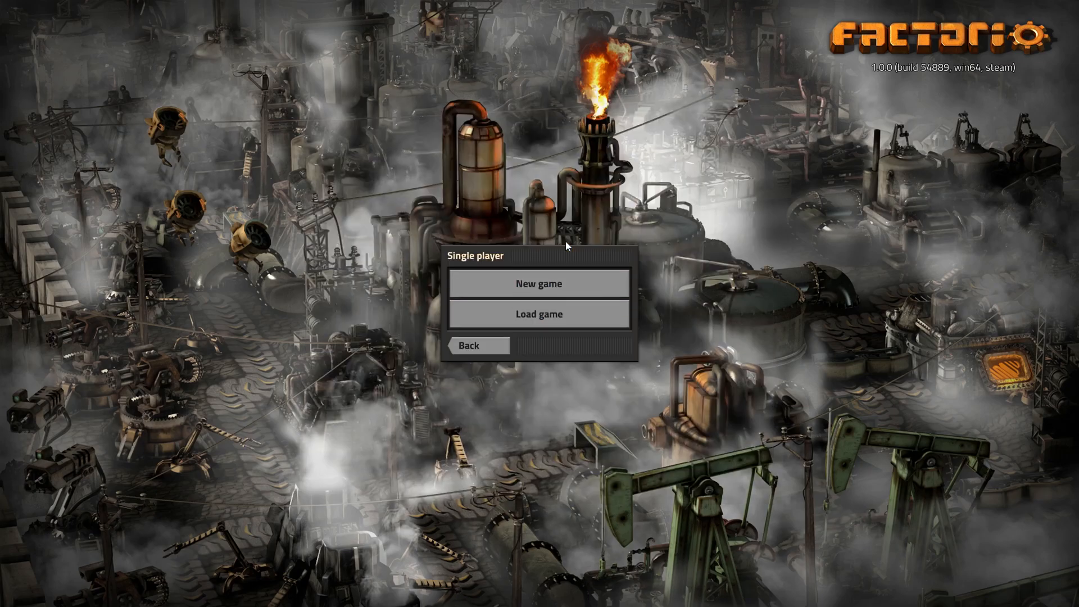
mouse_move(539, 284)
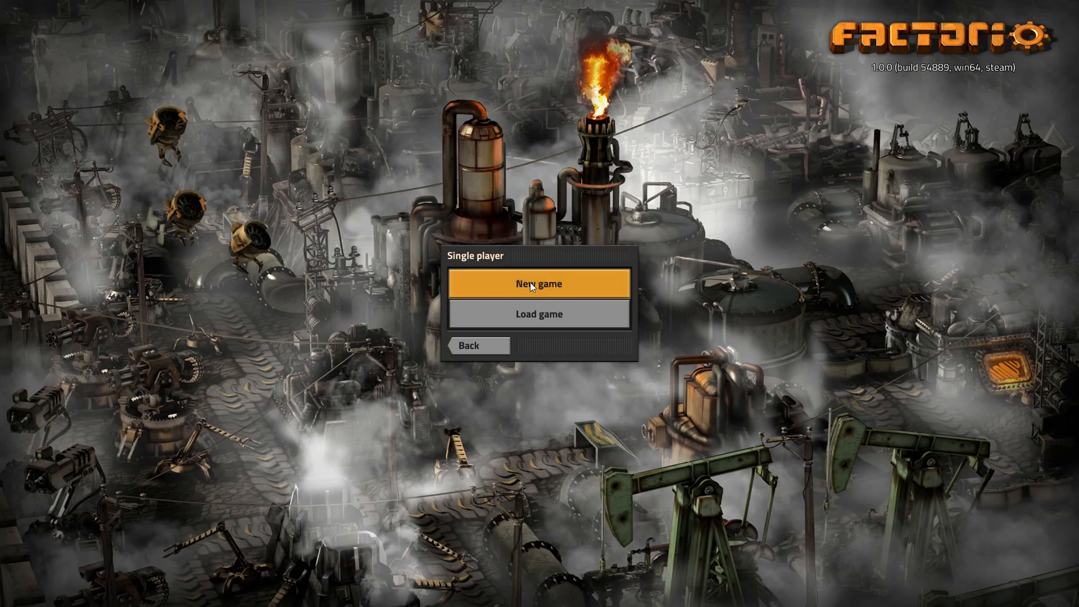
left_click(540, 283)
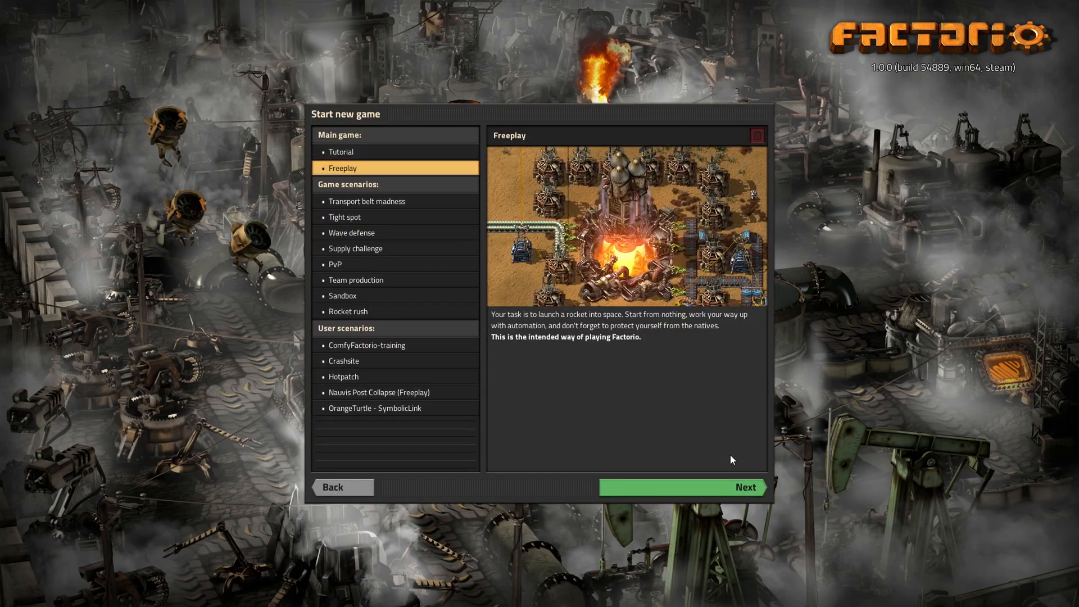
left_click(742, 487)
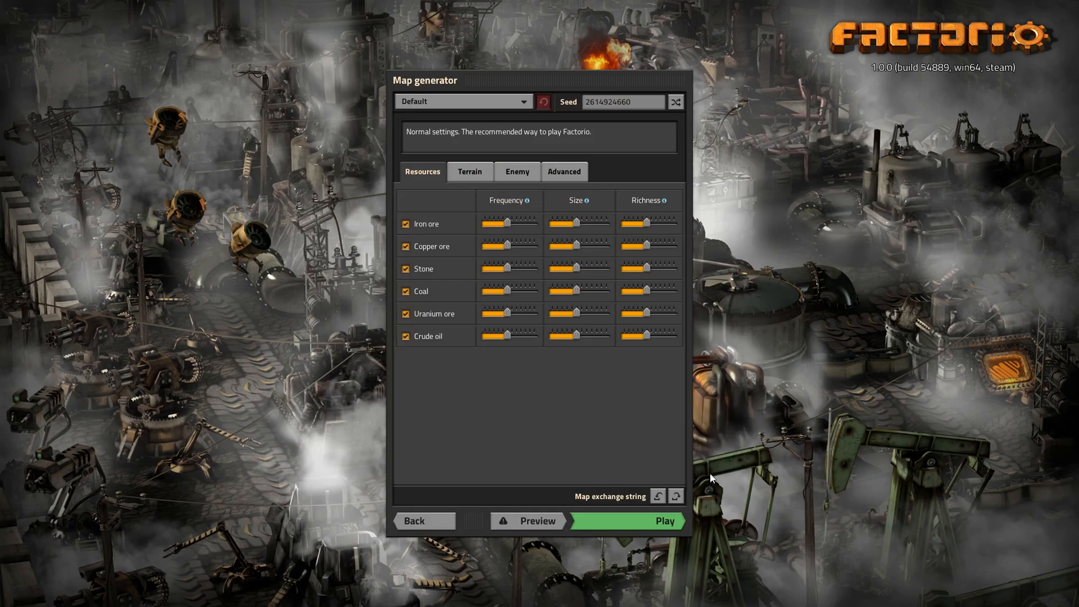
mouse_move(591, 147)
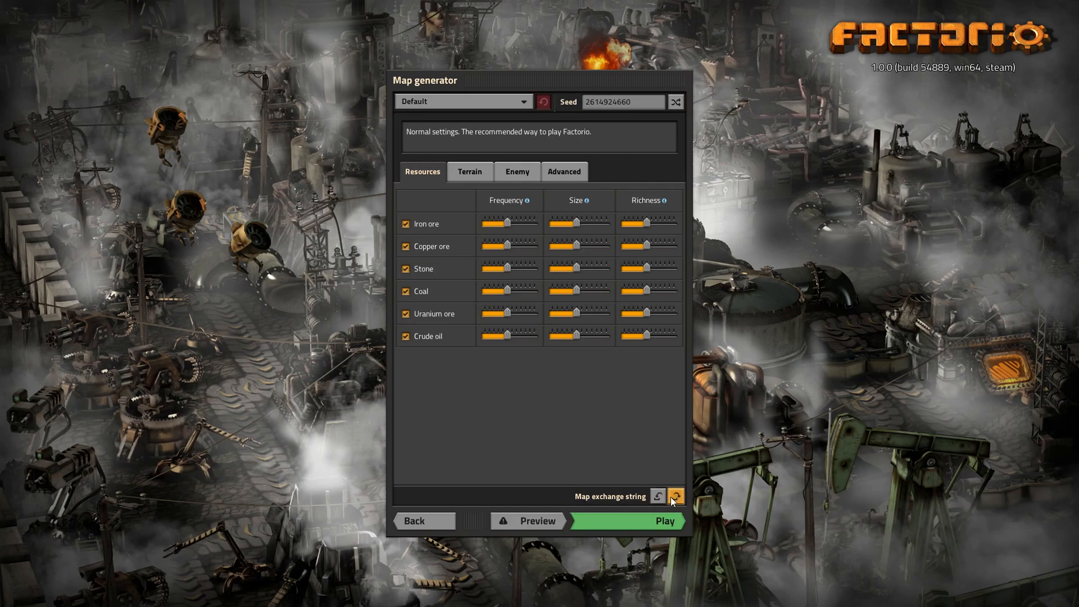
mouse_move(658, 496)
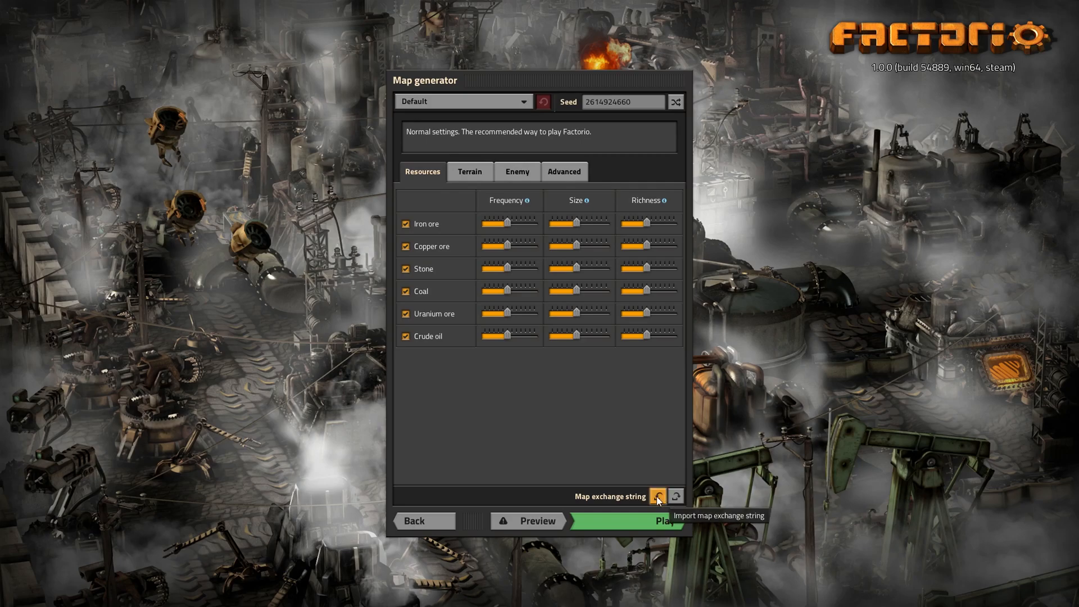
mouse_move(651, 84)
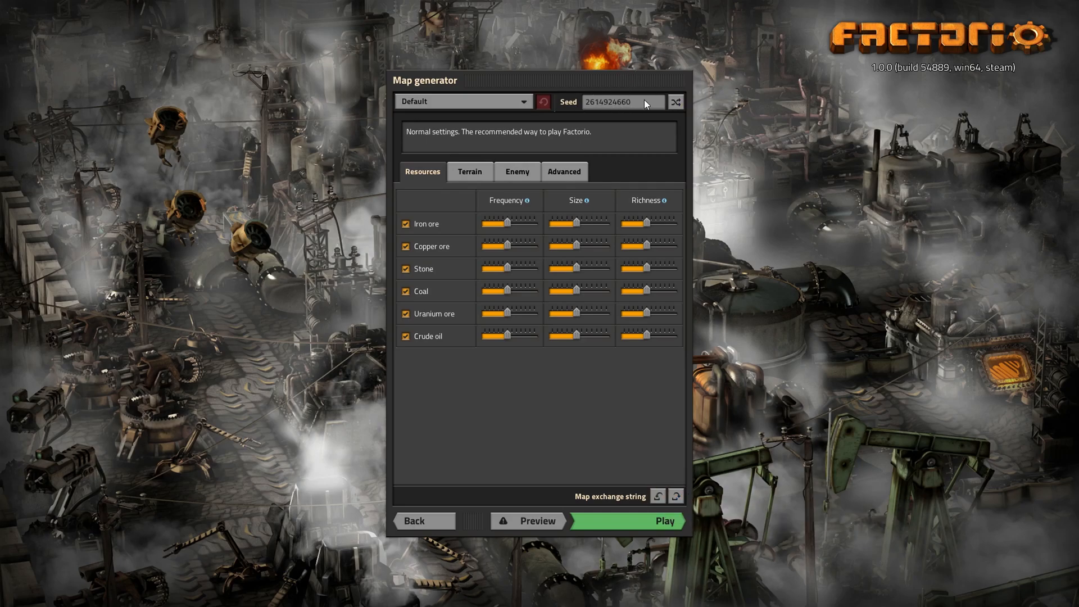
mouse_move(638, 107)
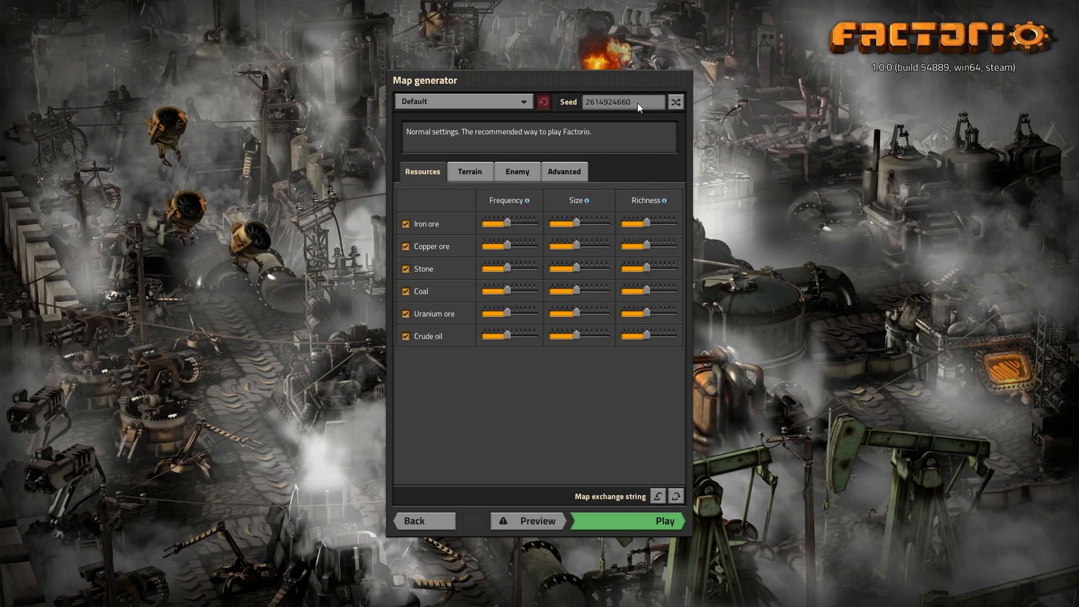
mouse_move(652, 460)
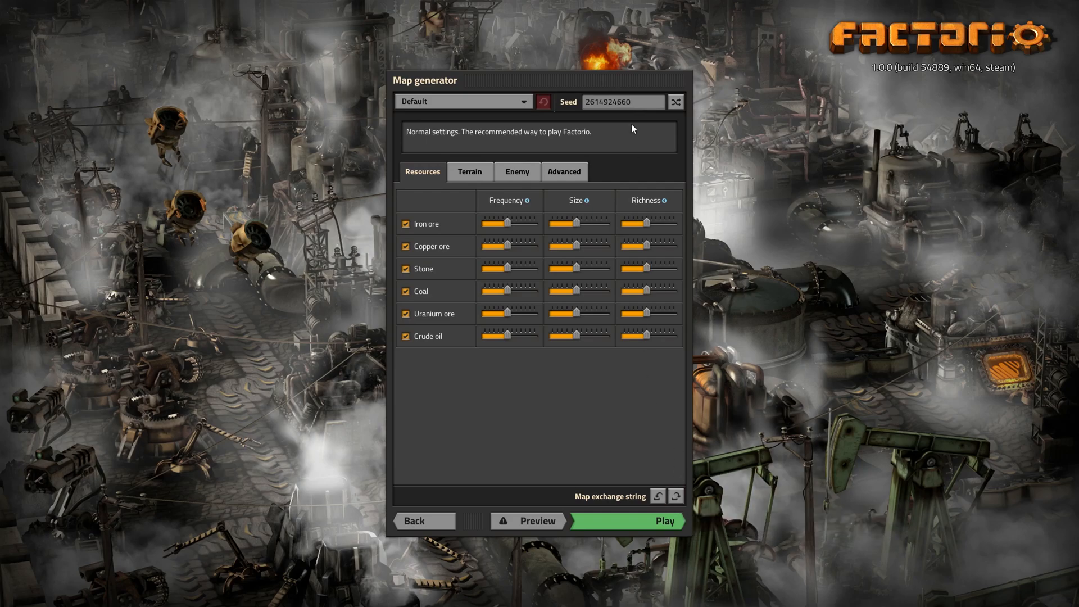
mouse_move(638, 495)
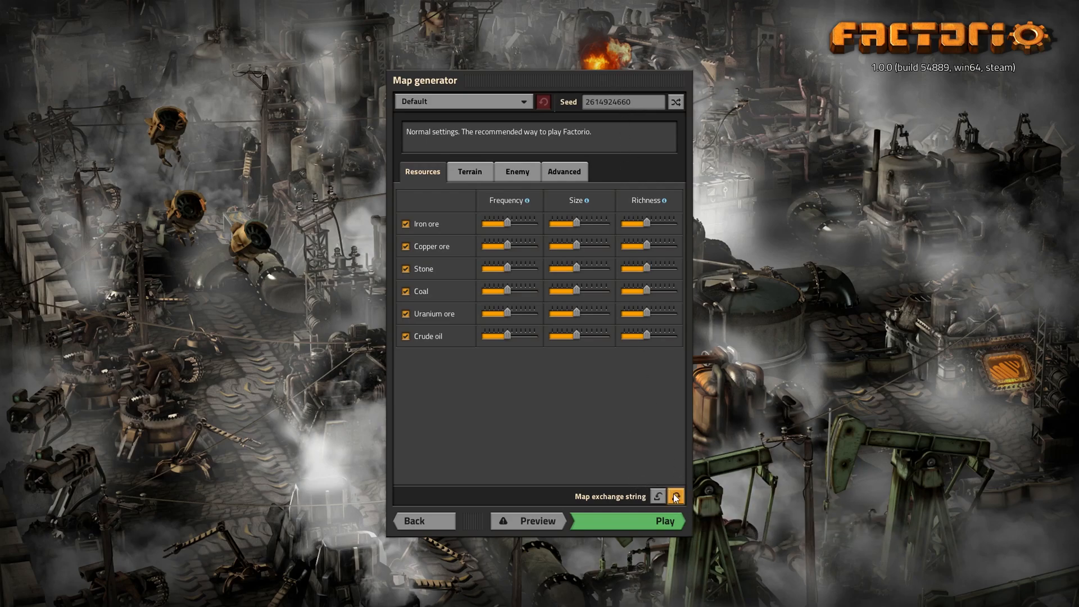
mouse_move(676, 497)
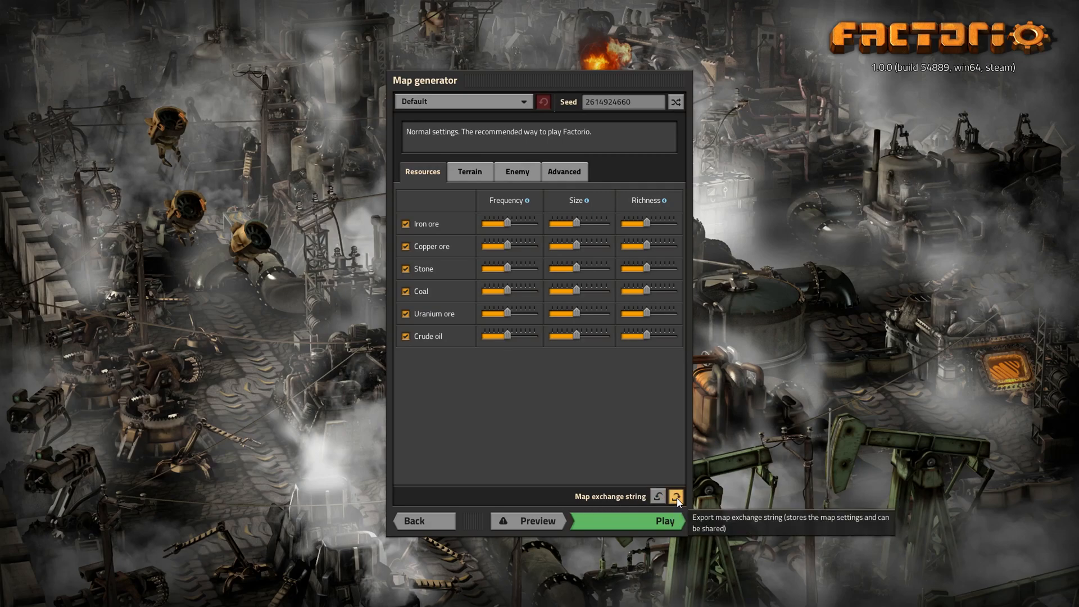
left_click(675, 496)
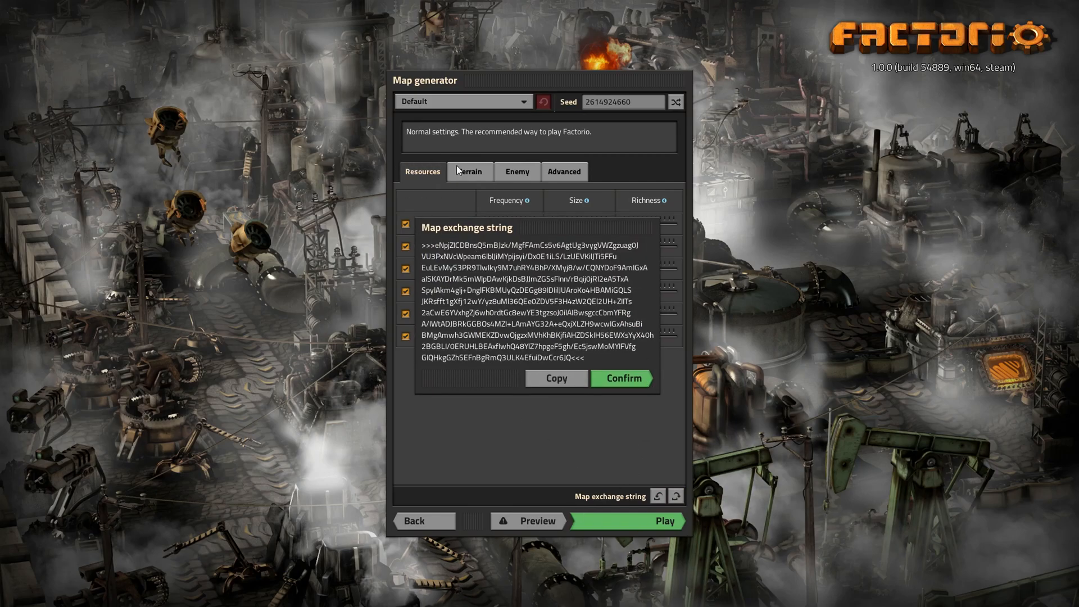
left_click_drag(454, 290, 585, 358)
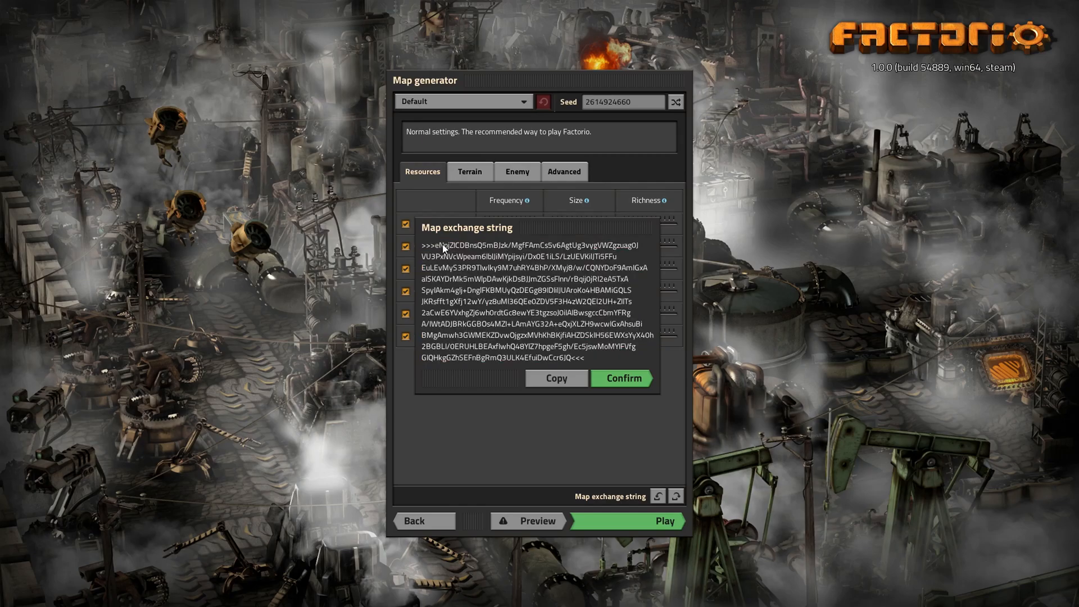
triple_click(516, 302)
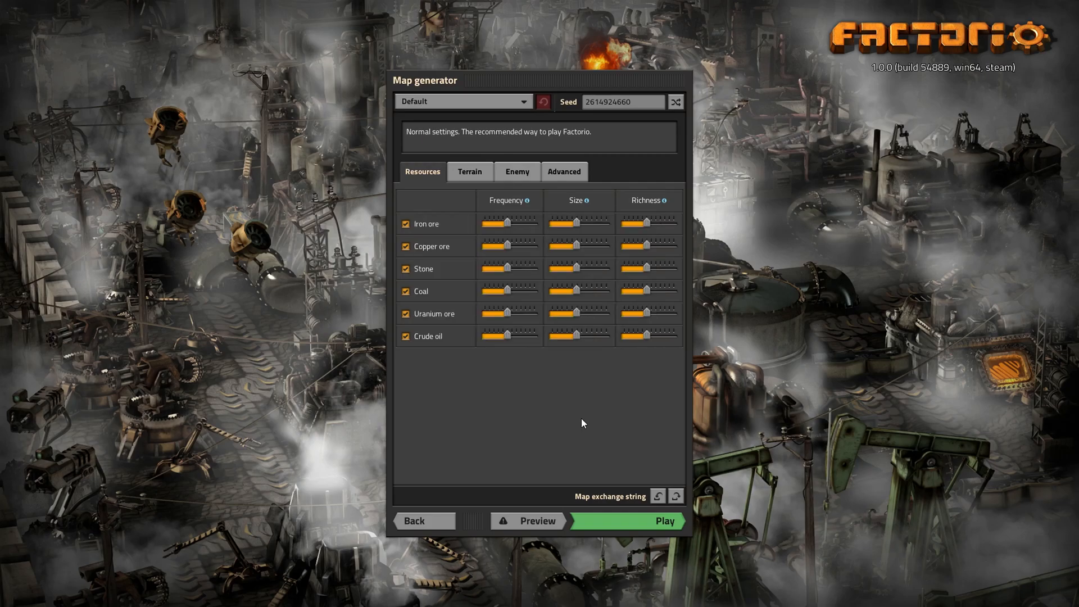
mouse_move(528, 521)
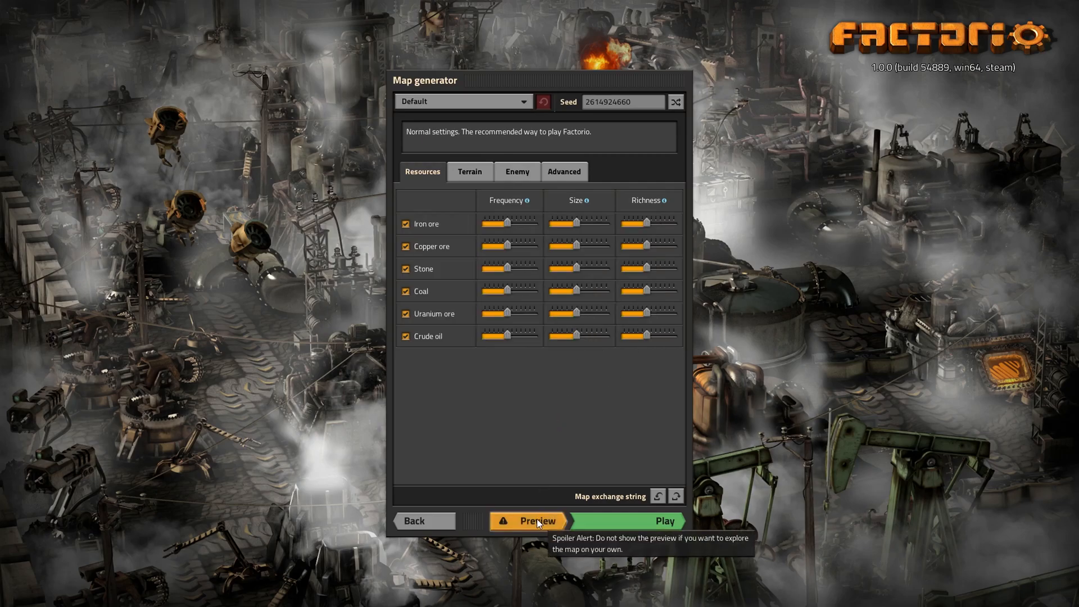
left_click(527, 521)
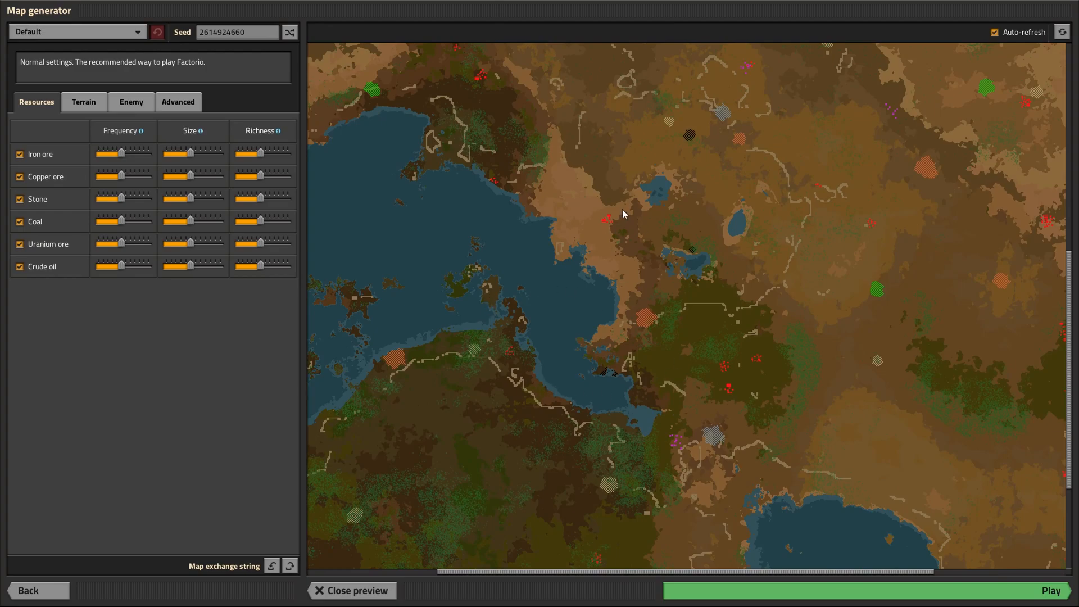
mouse_move(710, 274)
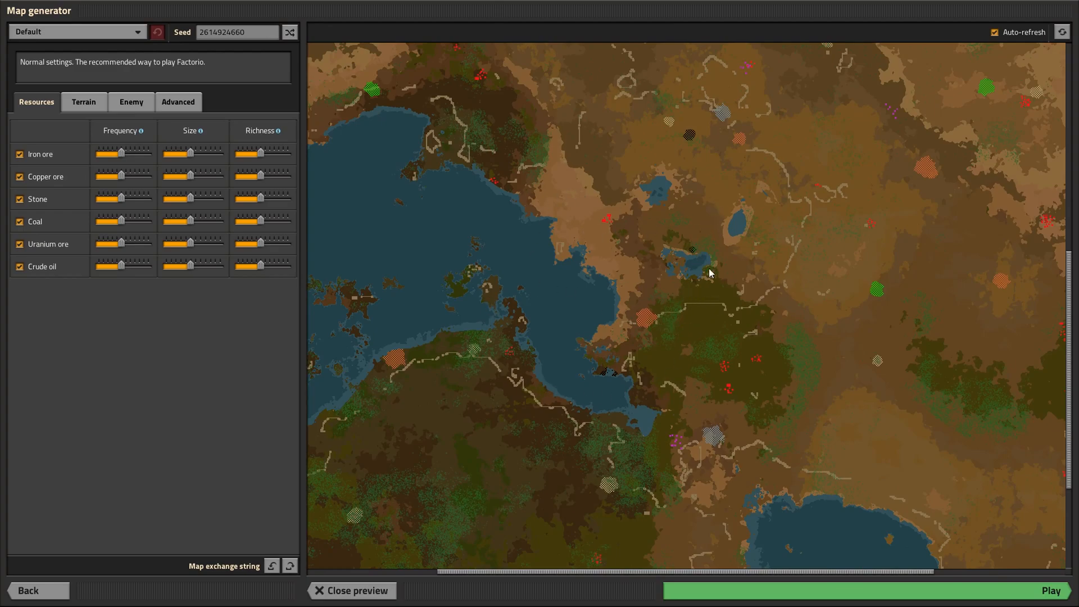
mouse_move(527, 208)
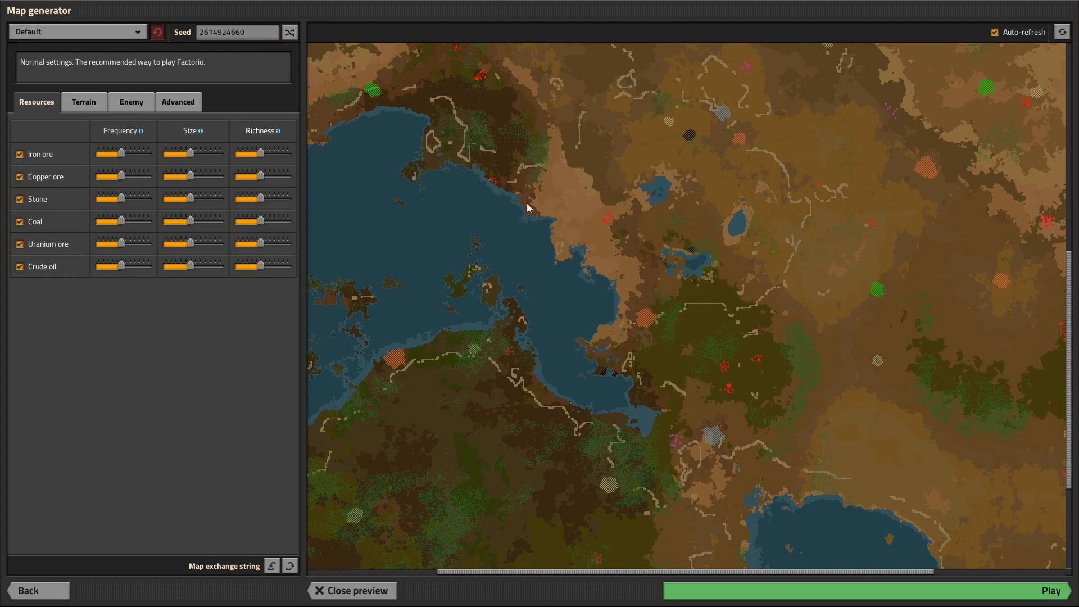
mouse_move(665, 358)
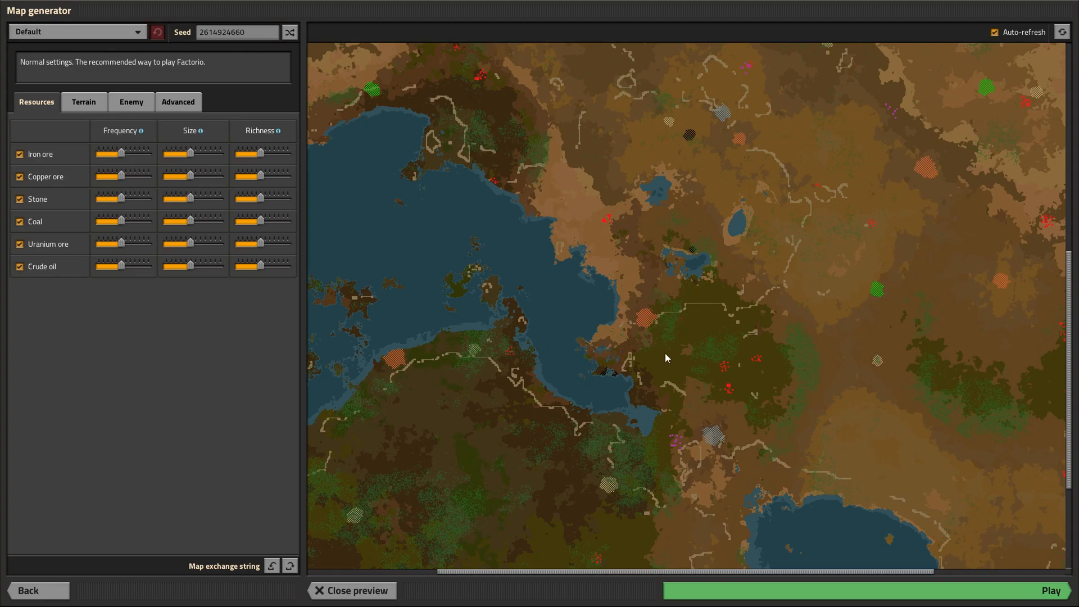
mouse_move(239, 66)
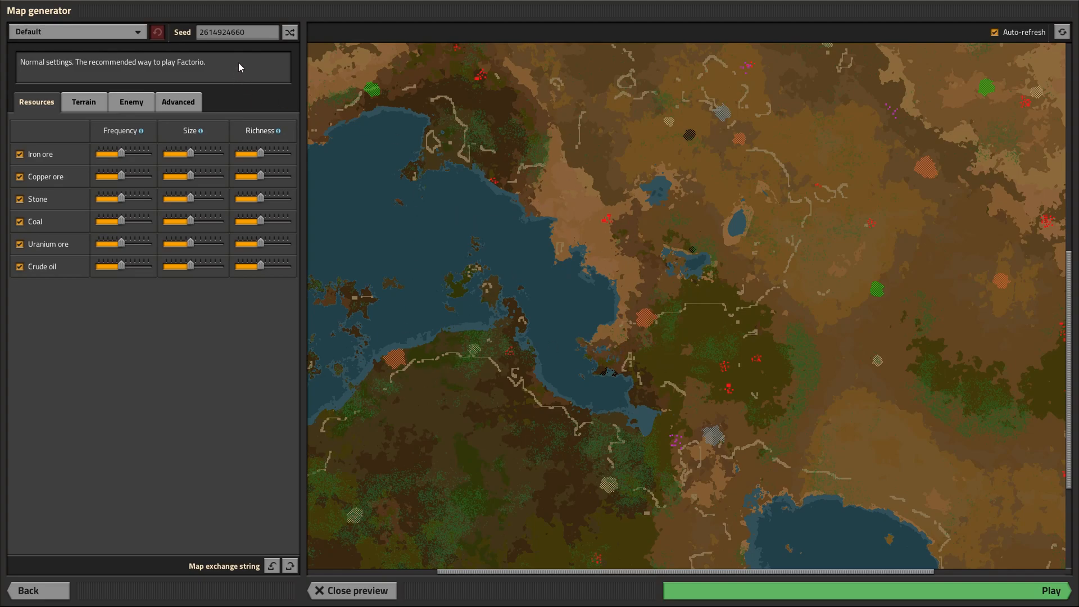
left_click(236, 31)
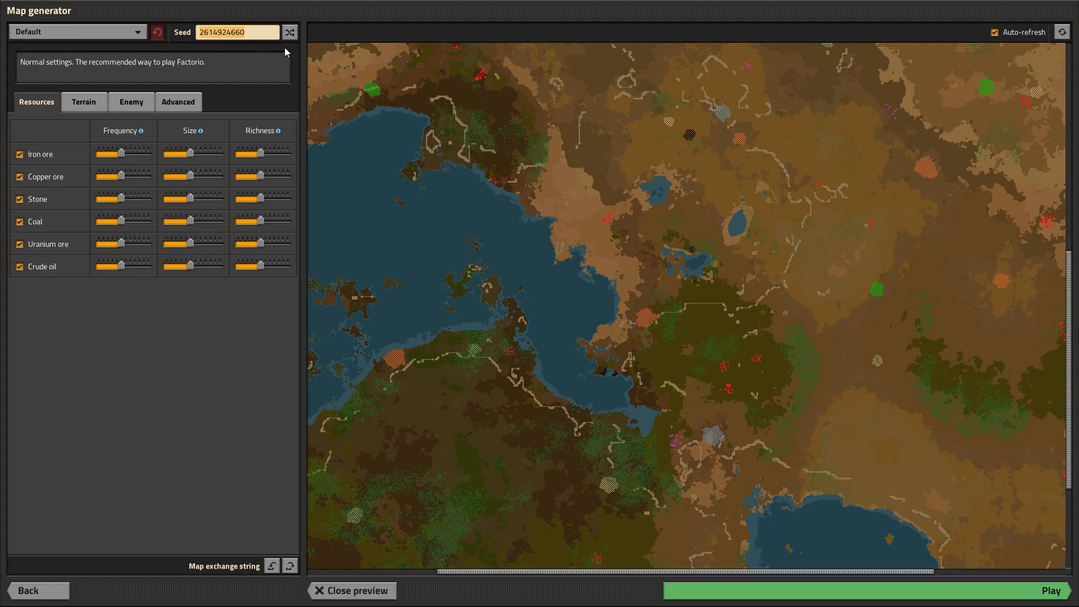
mouse_move(193, 180)
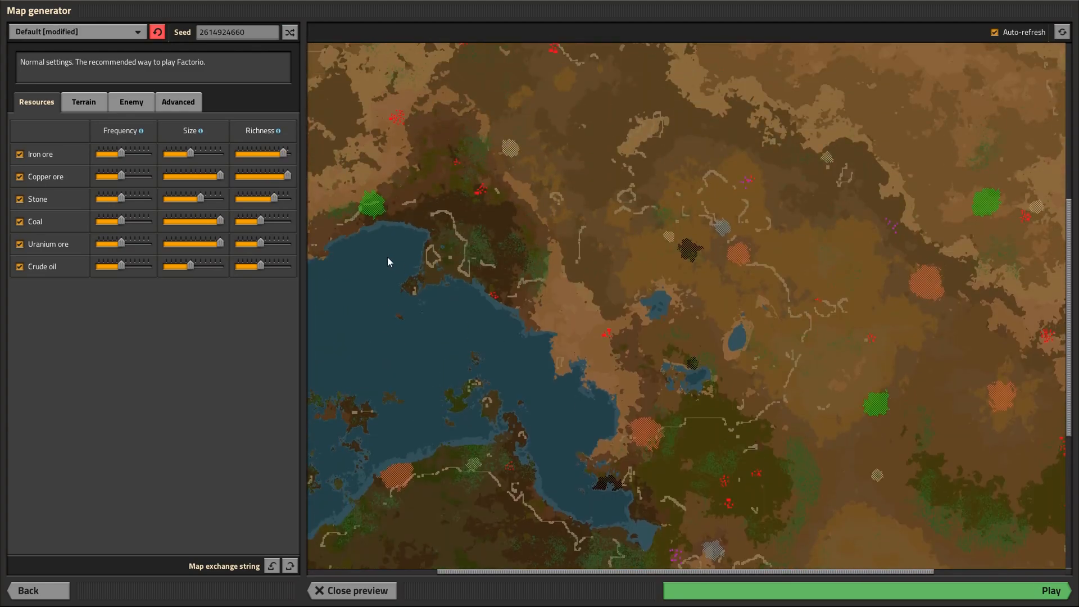
mouse_move(633, 437)
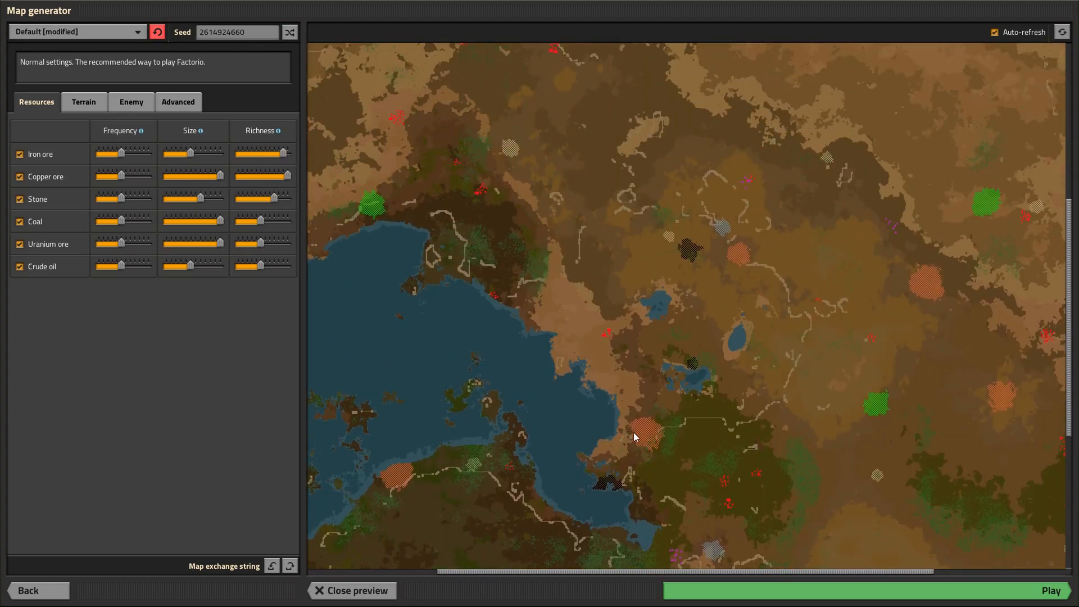
mouse_move(165, 294)
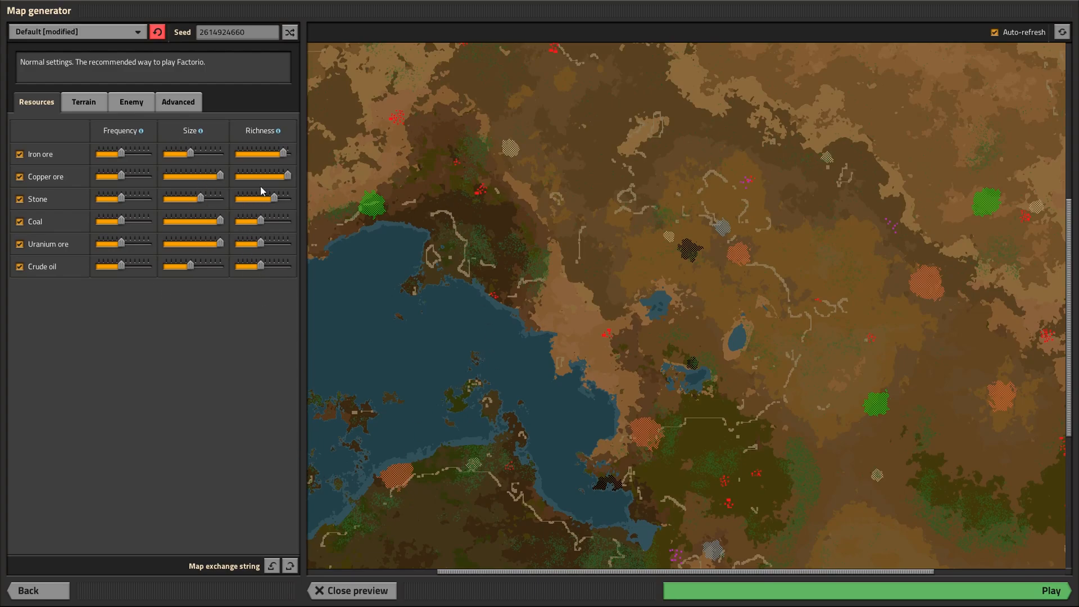
- Apply the raised ore settings and start the game at the crash site
left_click(237, 32)
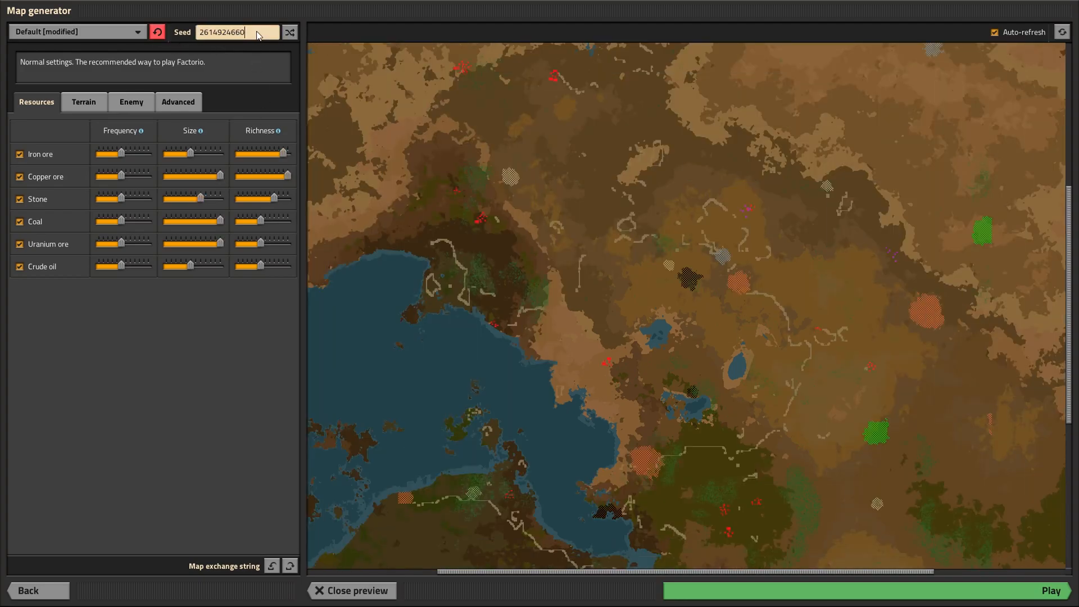
left_click(1048, 591)
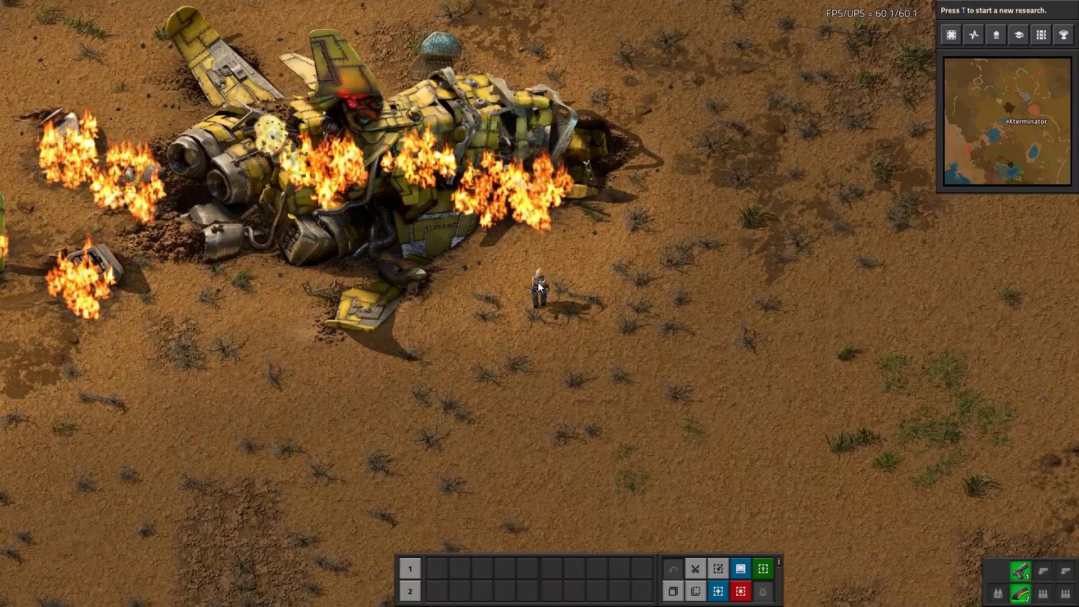
- Open the world map to inspect the nearby copper ore and coal patches
key("m")
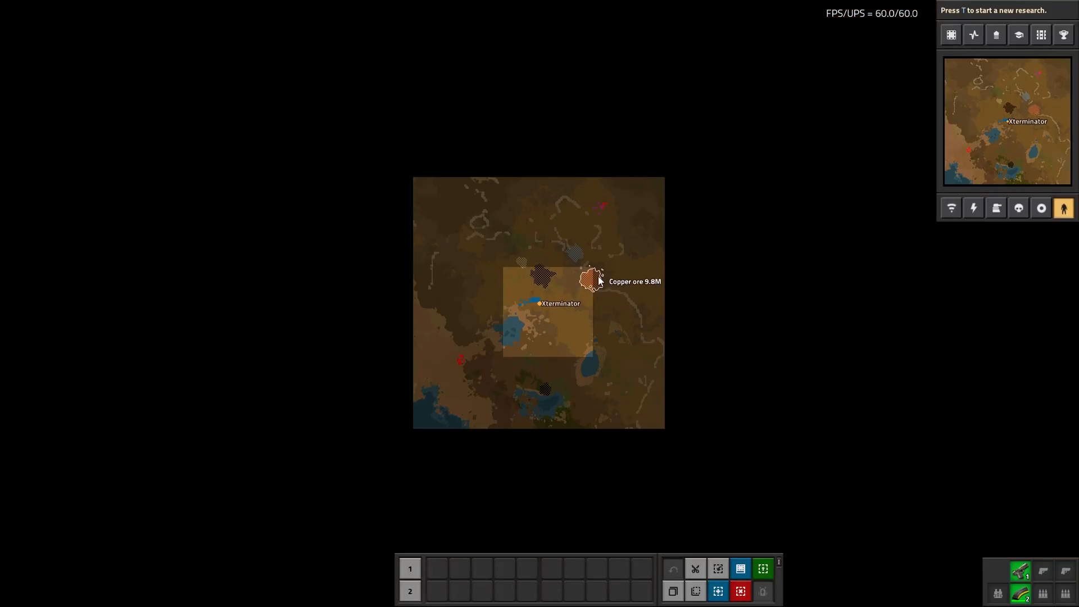
mouse_move(543, 277)
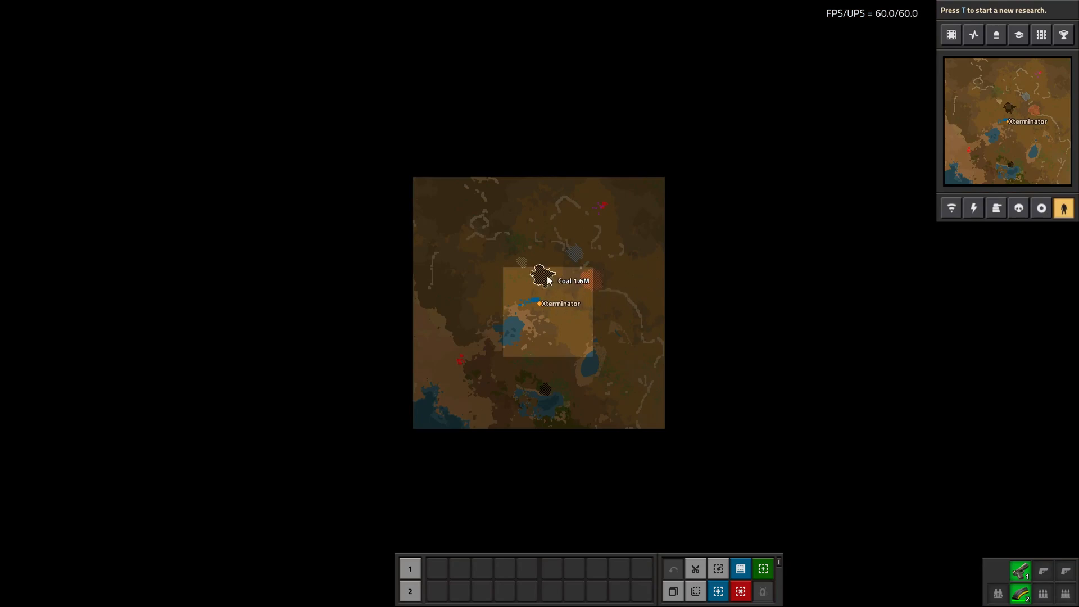
mouse_move(538, 313)
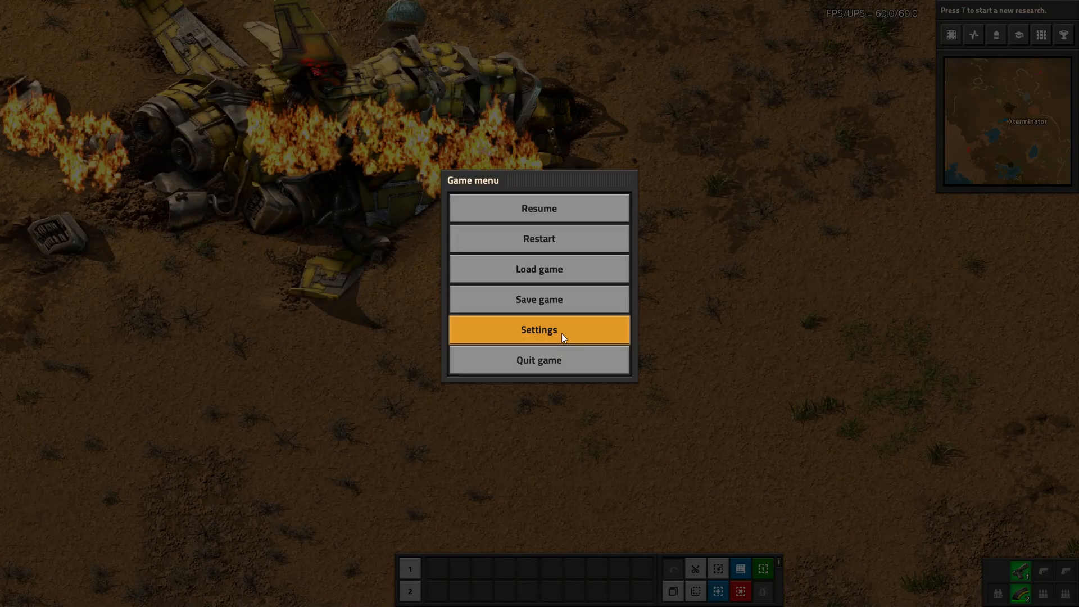
- Quit the unsaved game, begin a new Freeplay map and reset the preset to Default
left_click(539, 360)
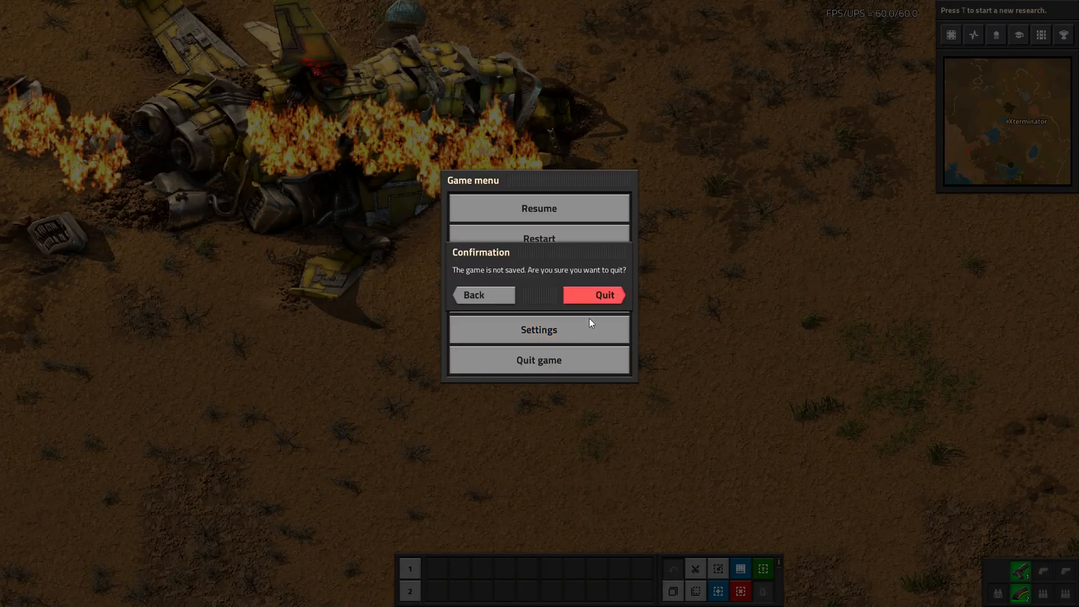
left_click(593, 295)
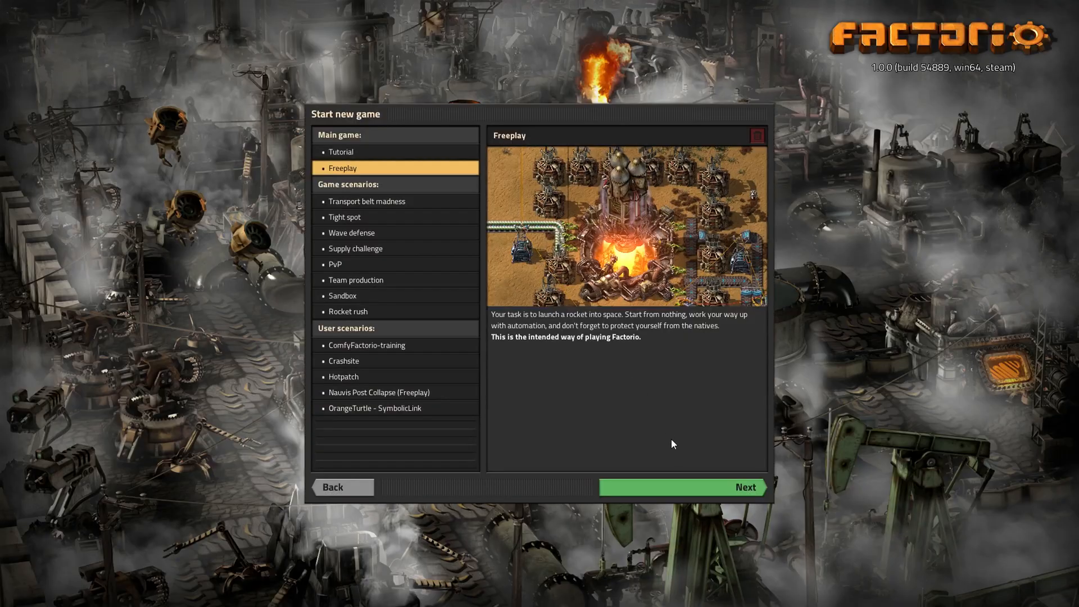
left_click(680, 487)
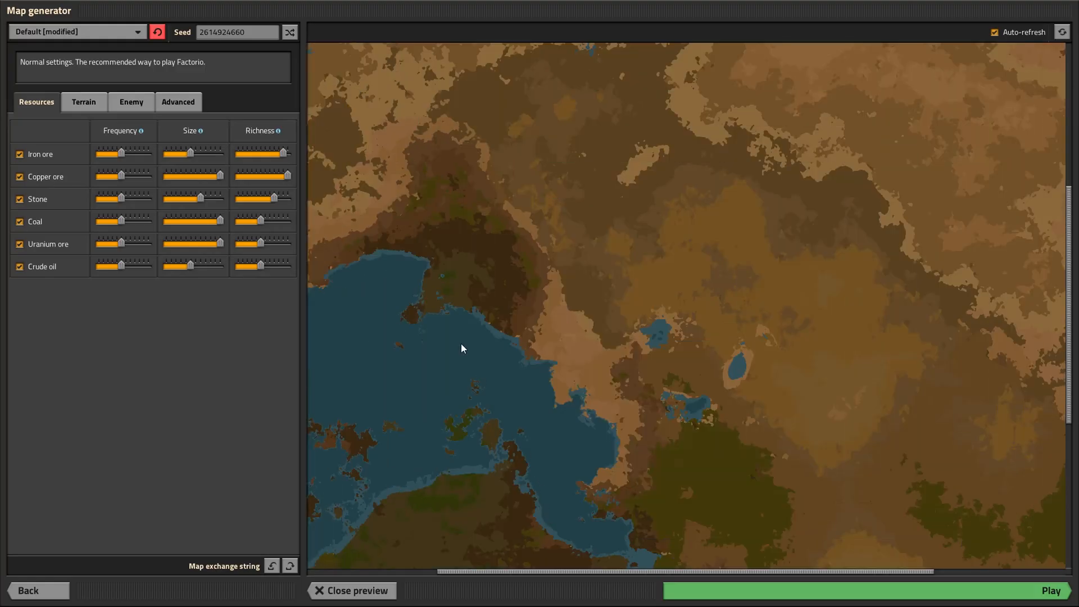
left_click(157, 32)
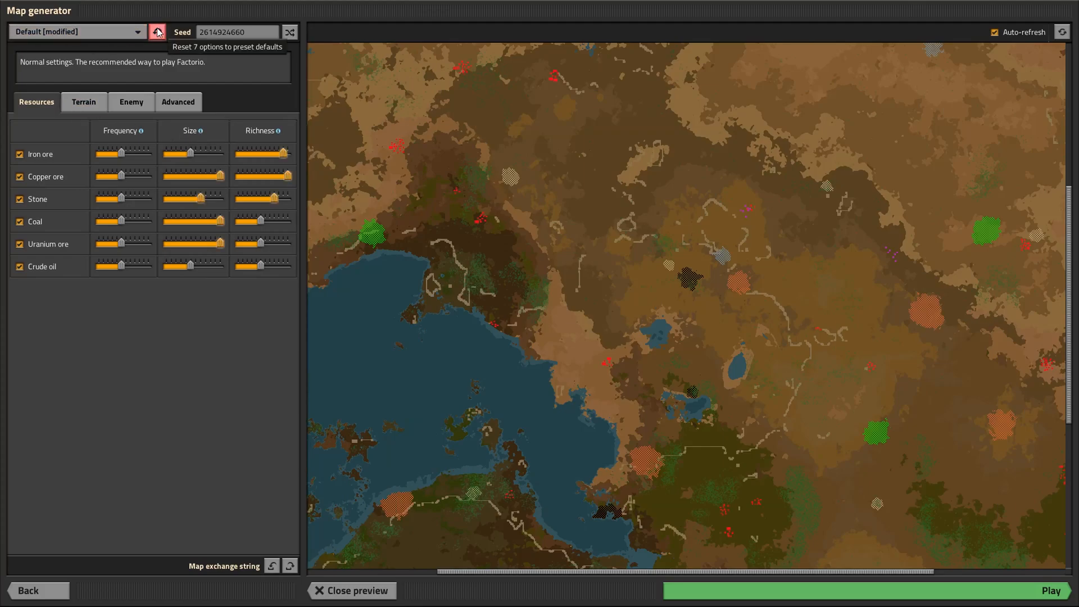
left_click(157, 32)
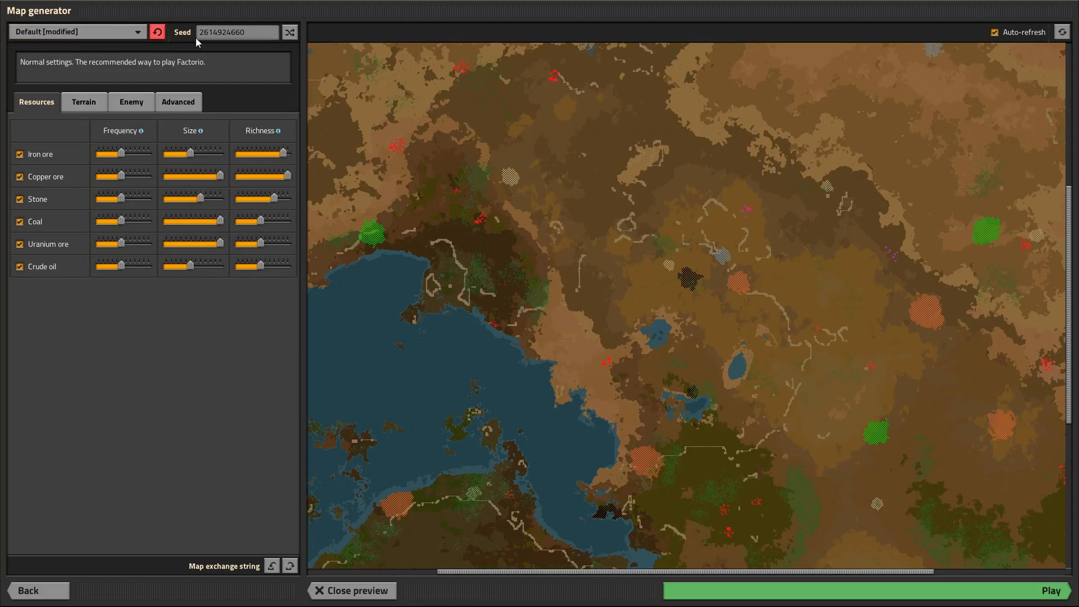
left_click(157, 32)
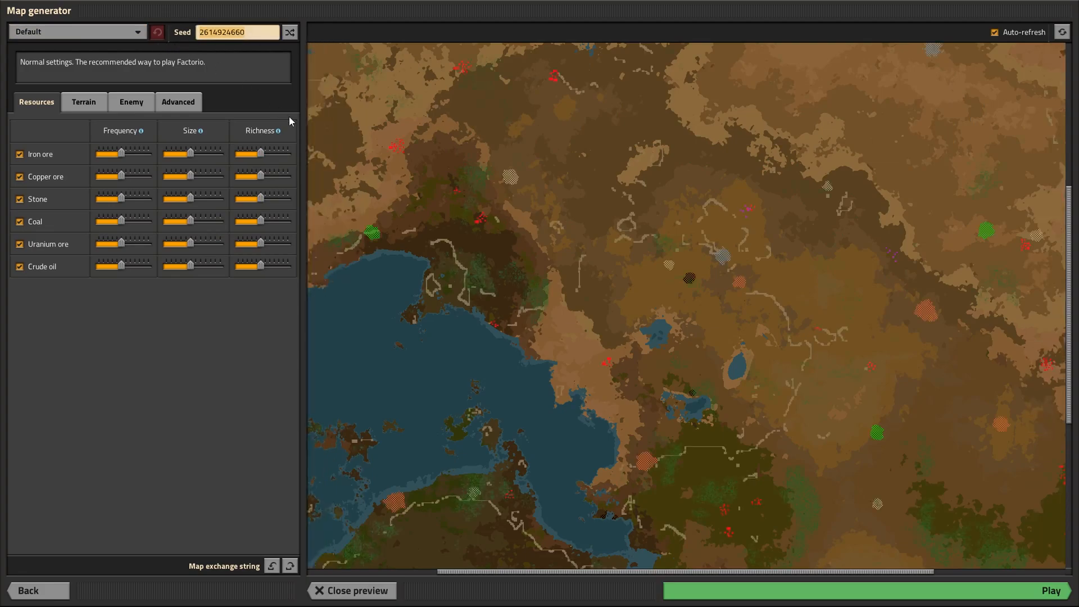
mouse_move(289, 33)
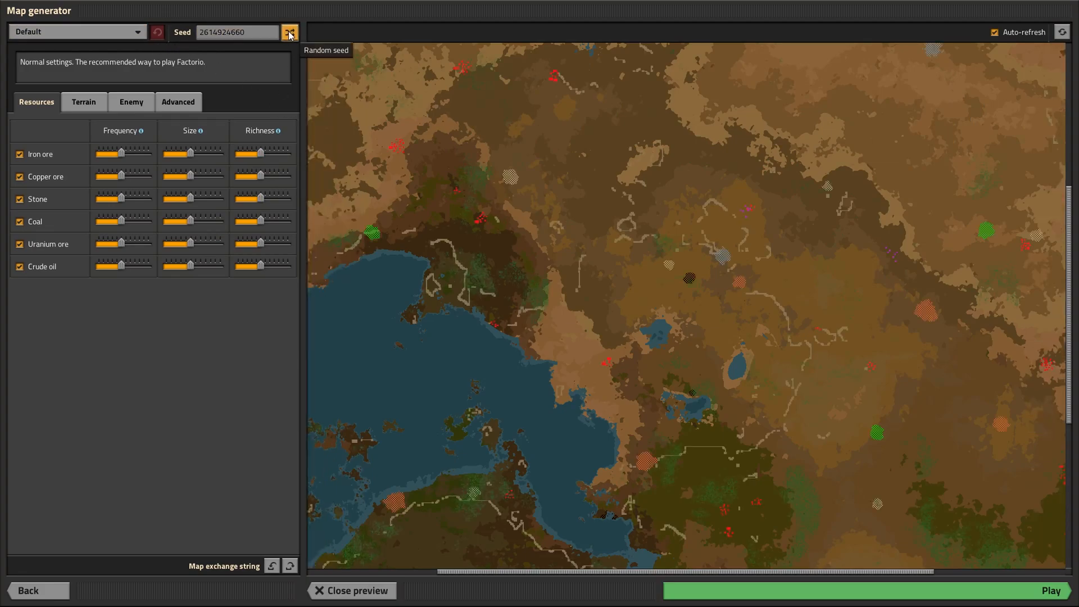
left_click(288, 33)
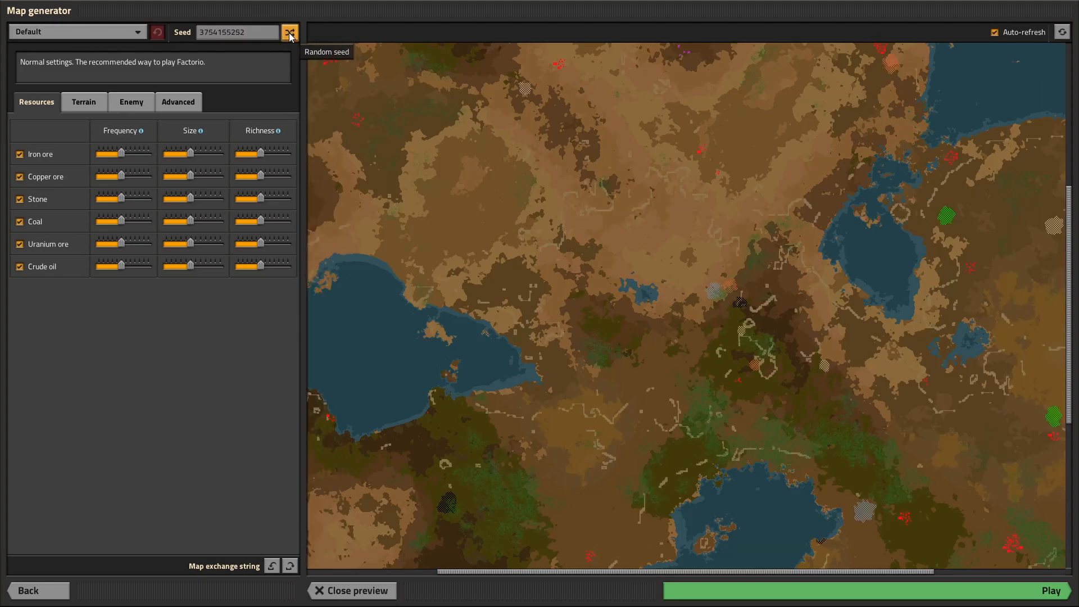
left_click(289, 31)
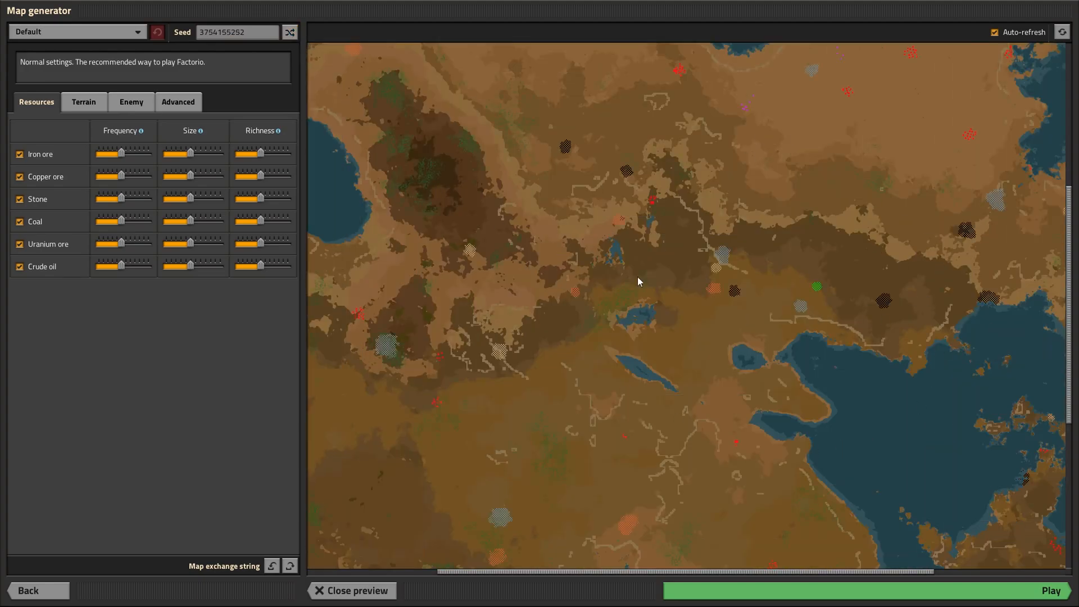
type("2614924660")
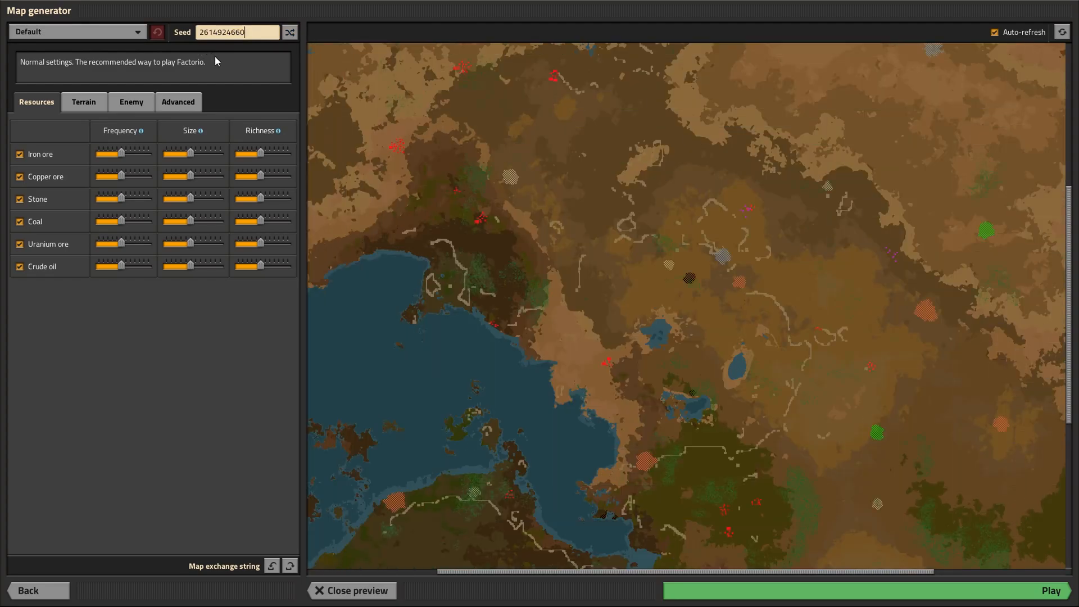
left_click(1049, 591)
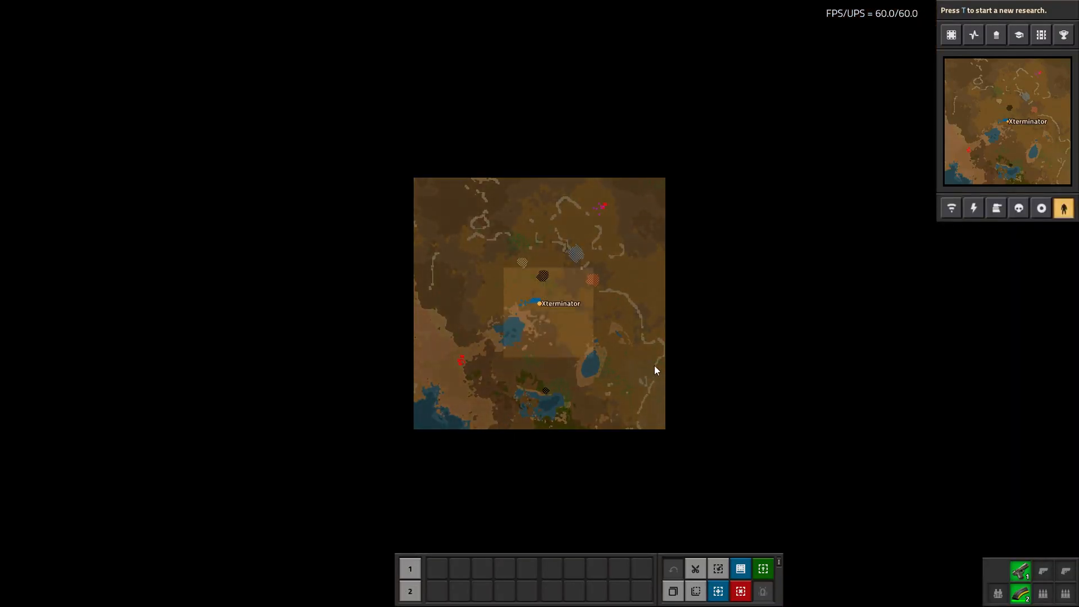
mouse_move(574, 260)
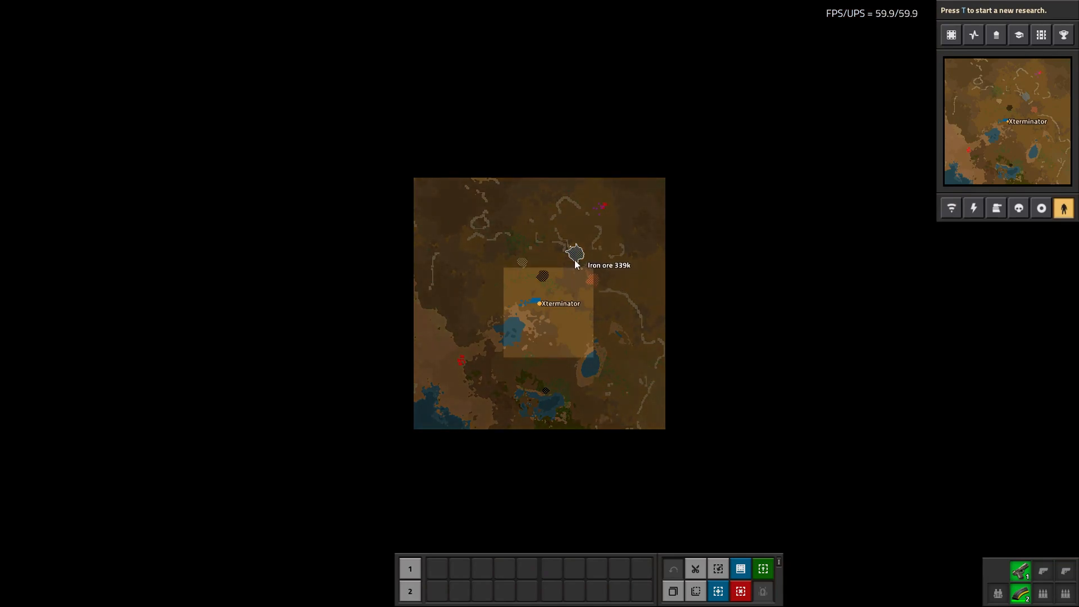
mouse_move(571, 209)
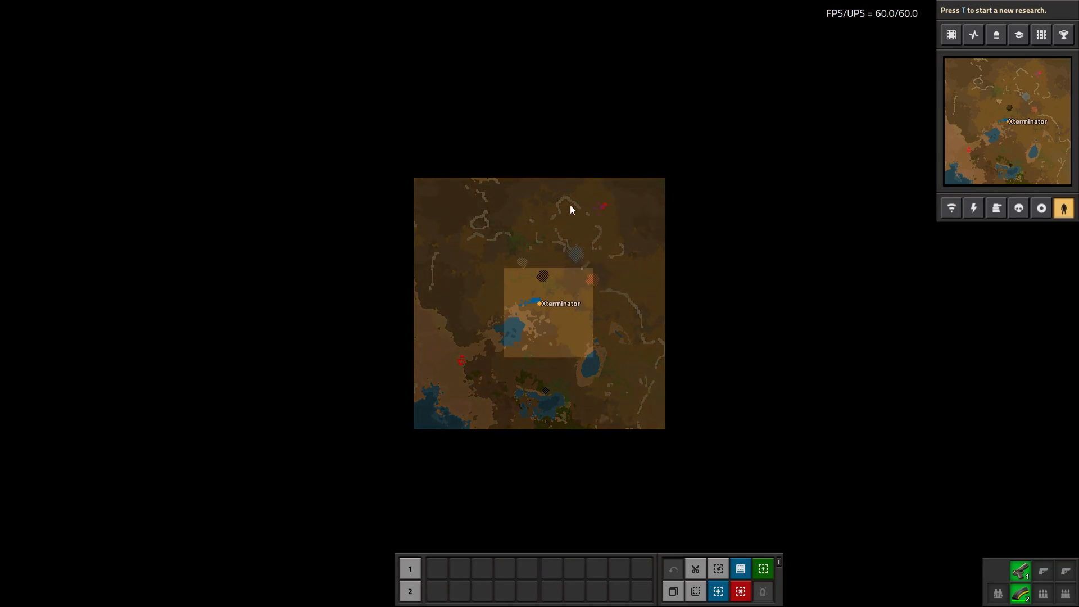
mouse_move(563, 239)
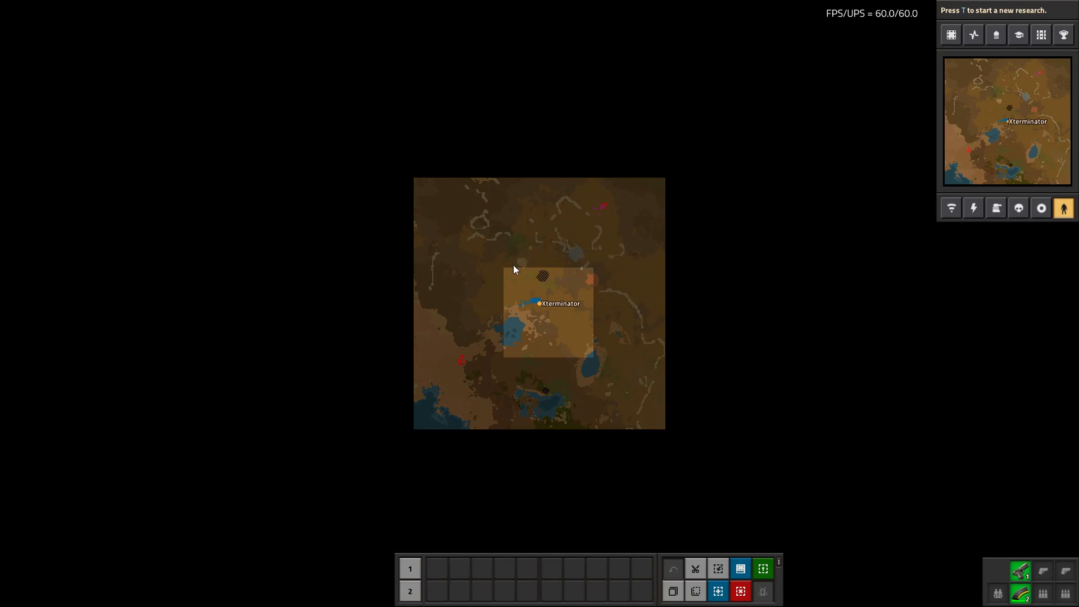
key("Escape")
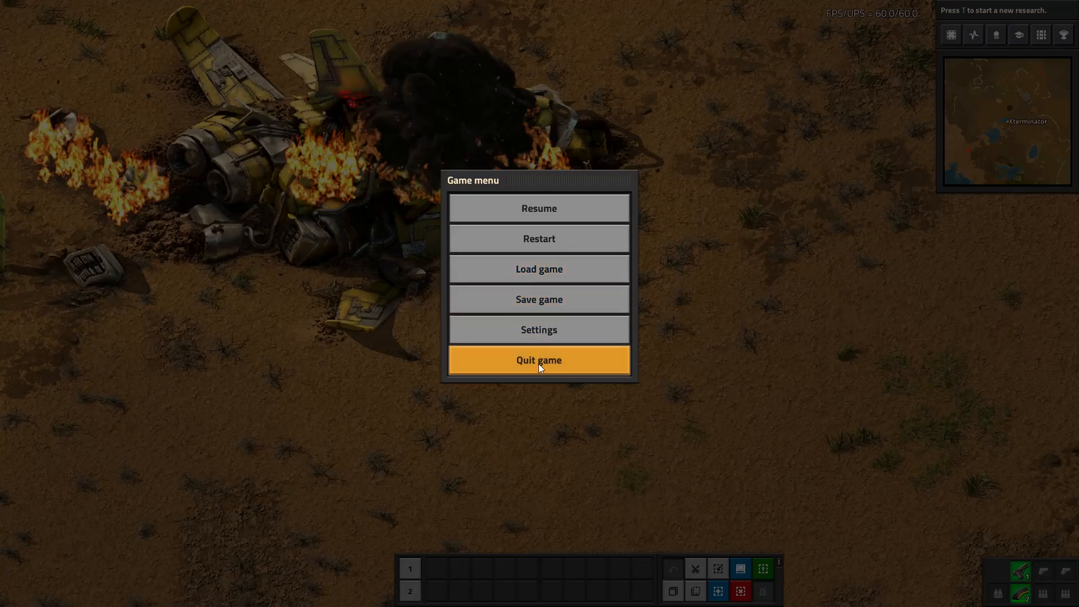
left_click(539, 360)
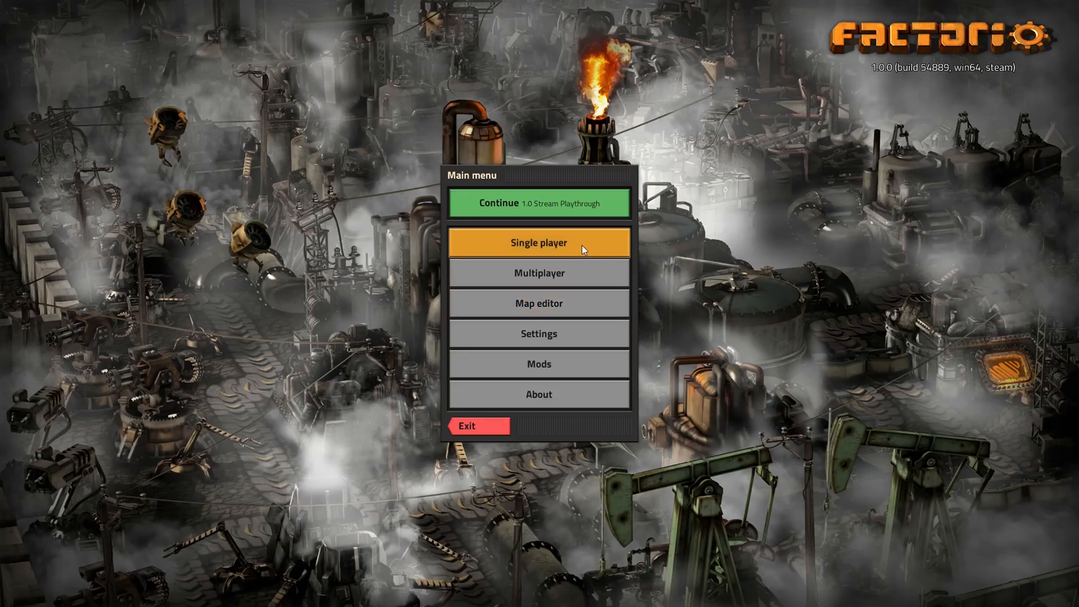
left_click(538, 243)
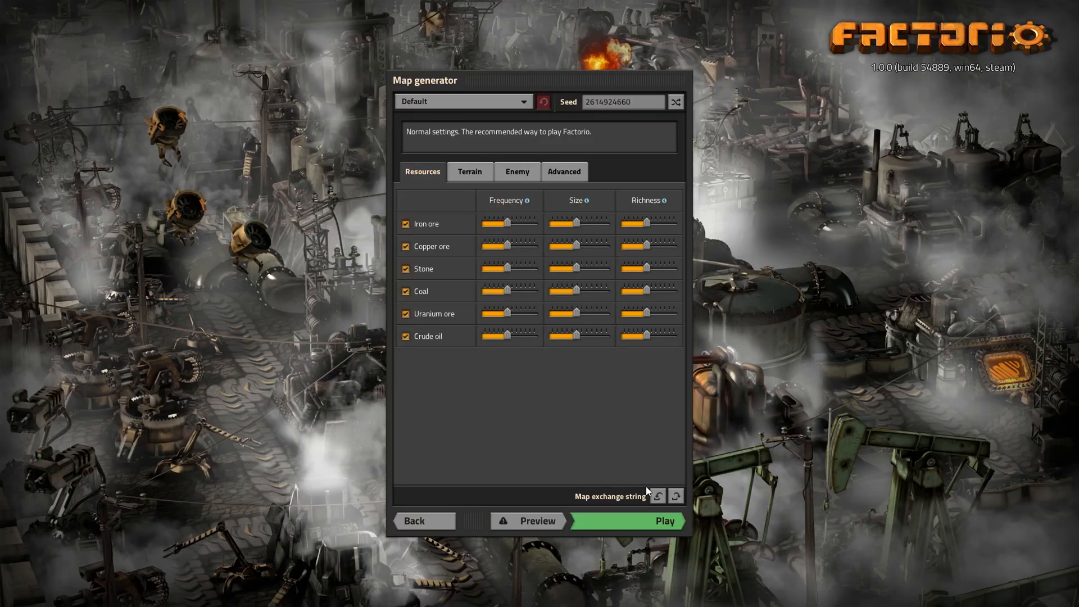
left_click(528, 521)
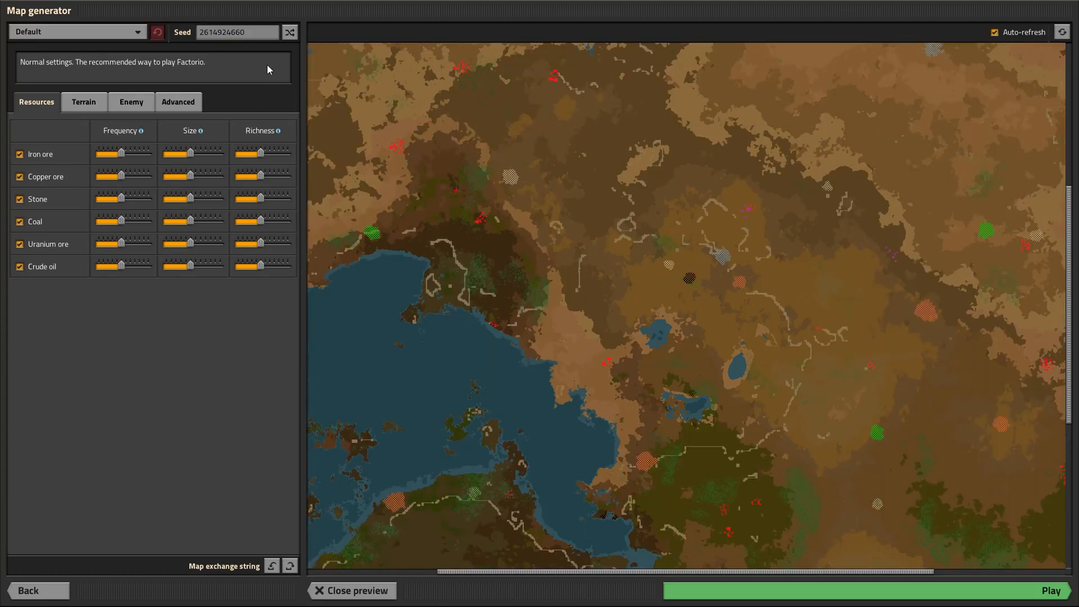
mouse_move(324, 223)
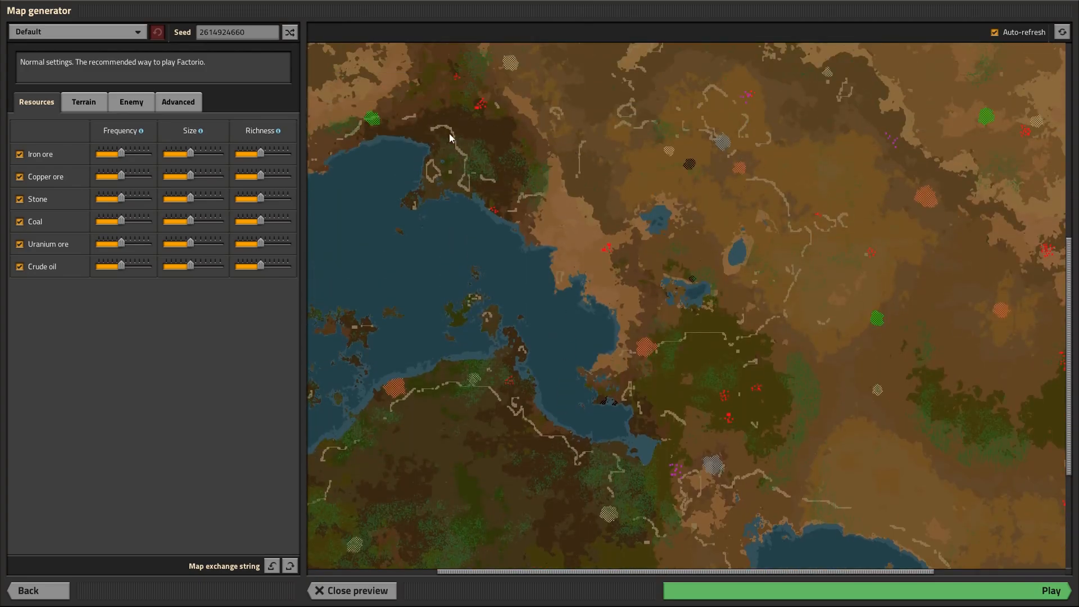
mouse_move(536, 396)
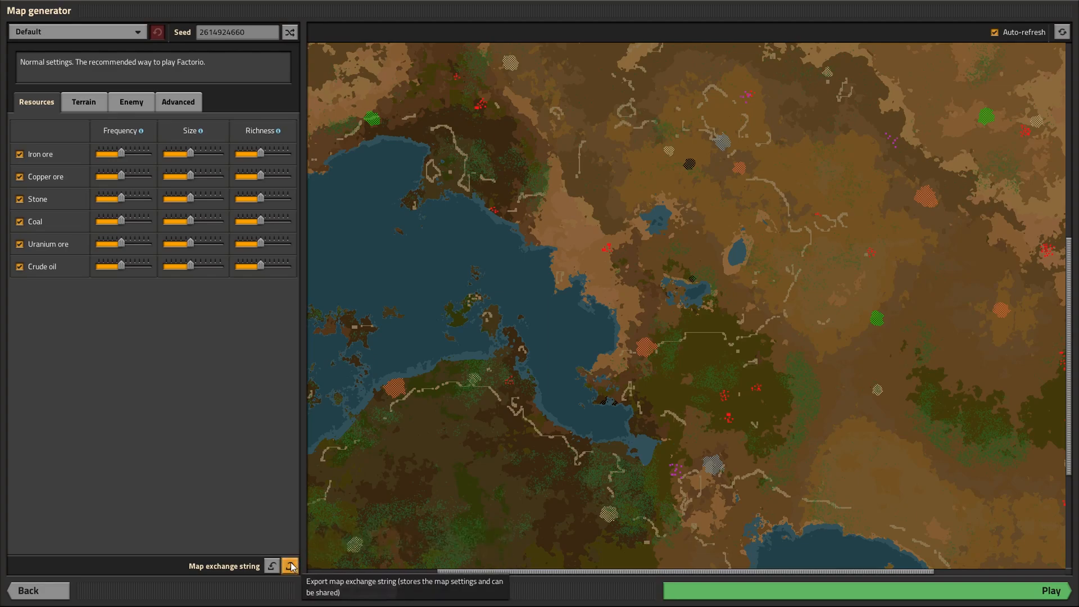
left_click(289, 565)
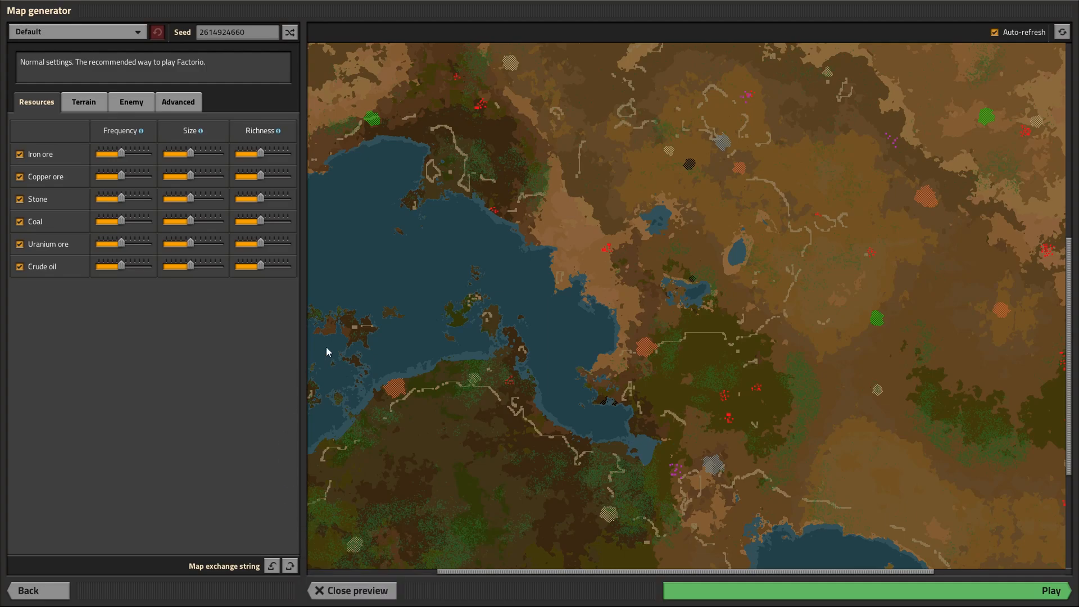
mouse_move(272, 441)
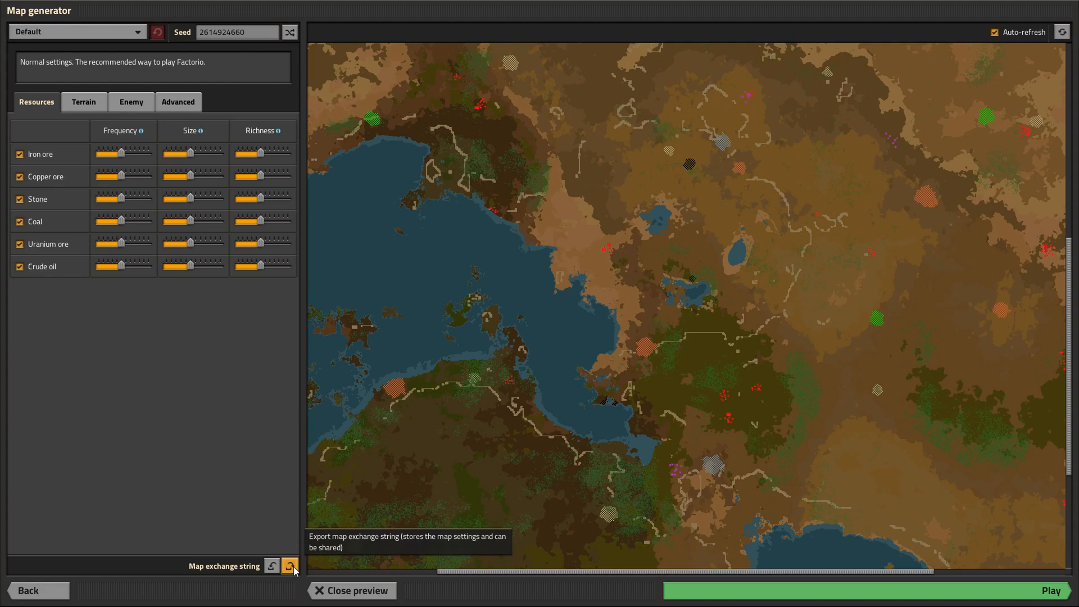
mouse_move(214, 215)
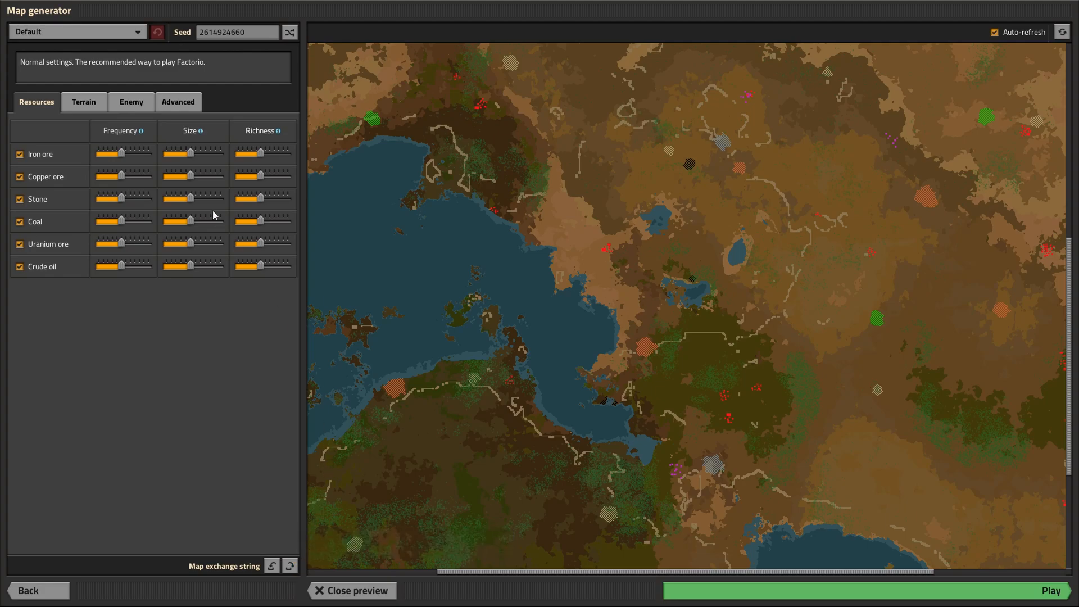
mouse_move(689, 368)
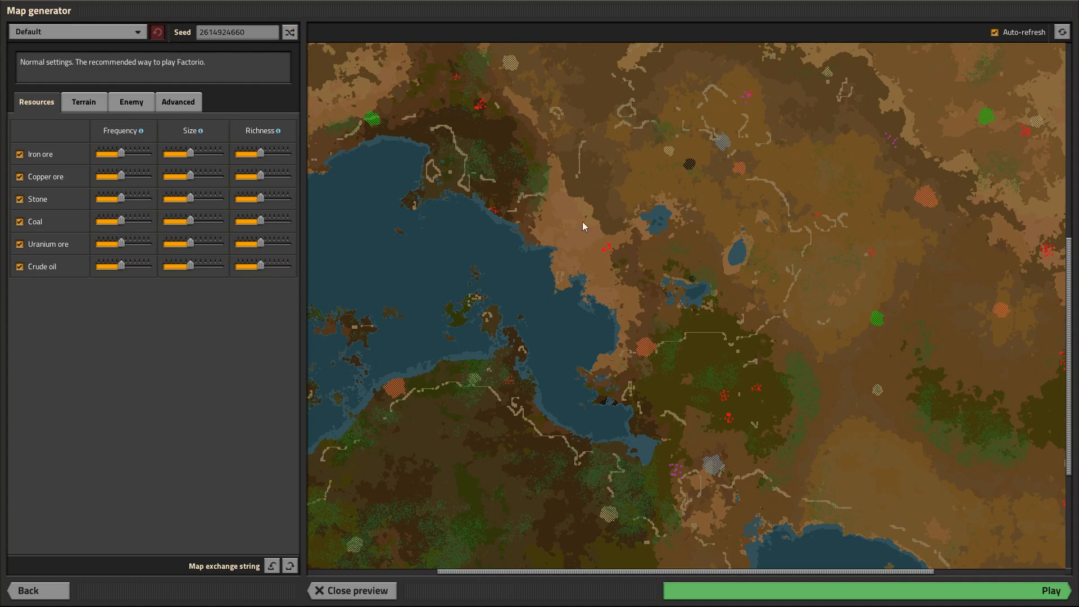
mouse_move(612, 246)
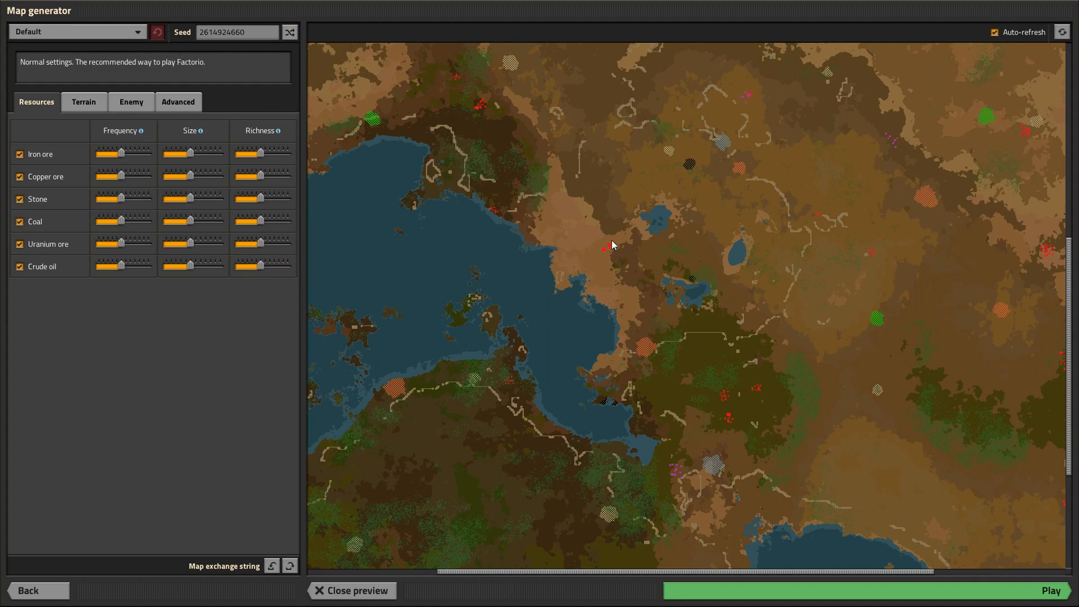
- Enlarge the ore patch sizes, then export and copy the map exchange string
left_click_drag(249, 154, 270, 153)
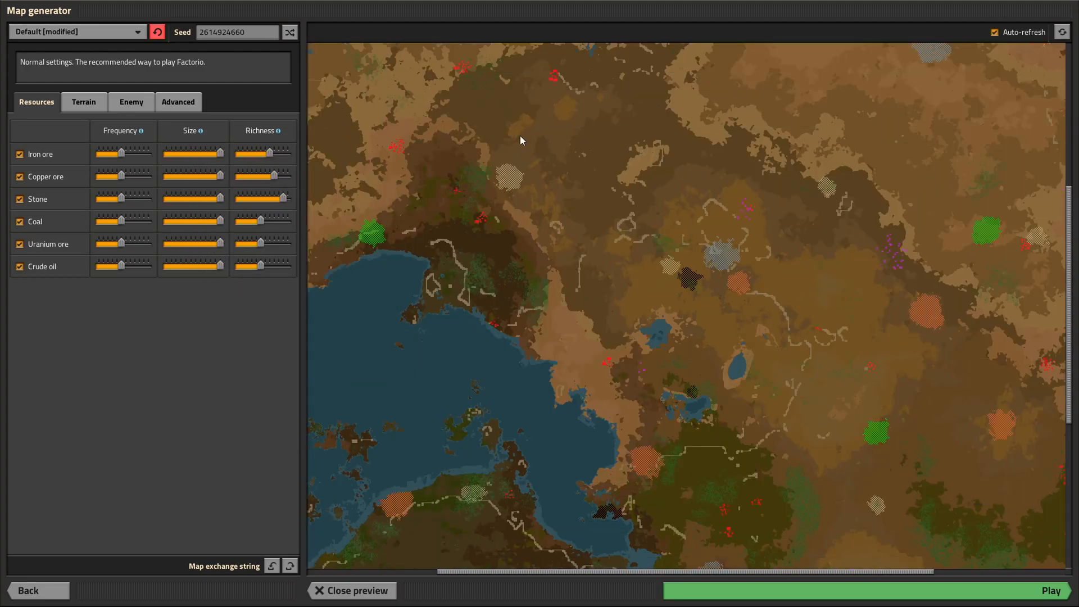
mouse_move(518, 356)
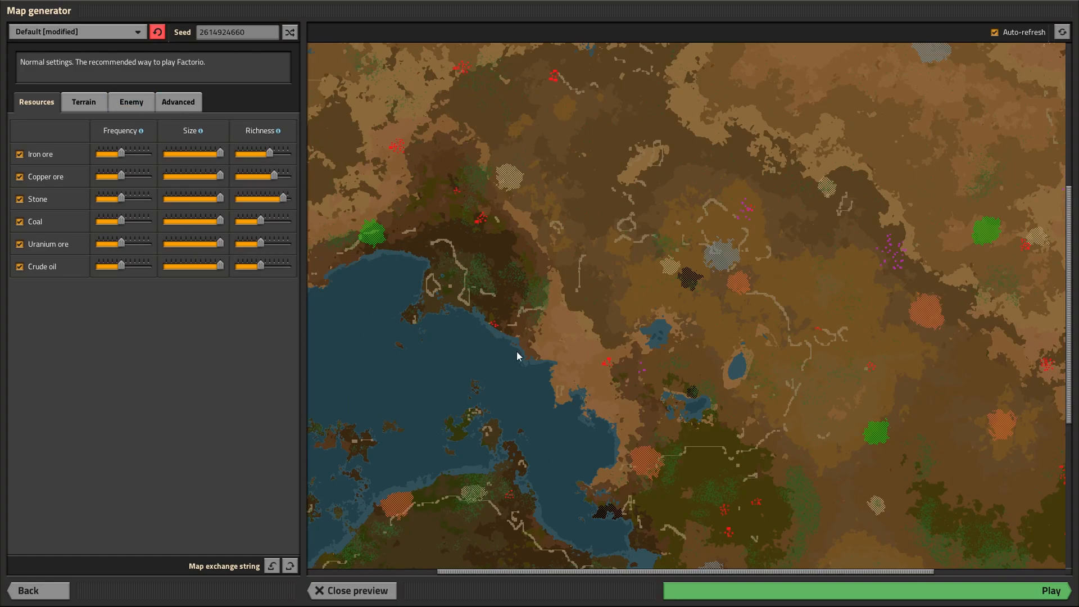
mouse_move(289, 565)
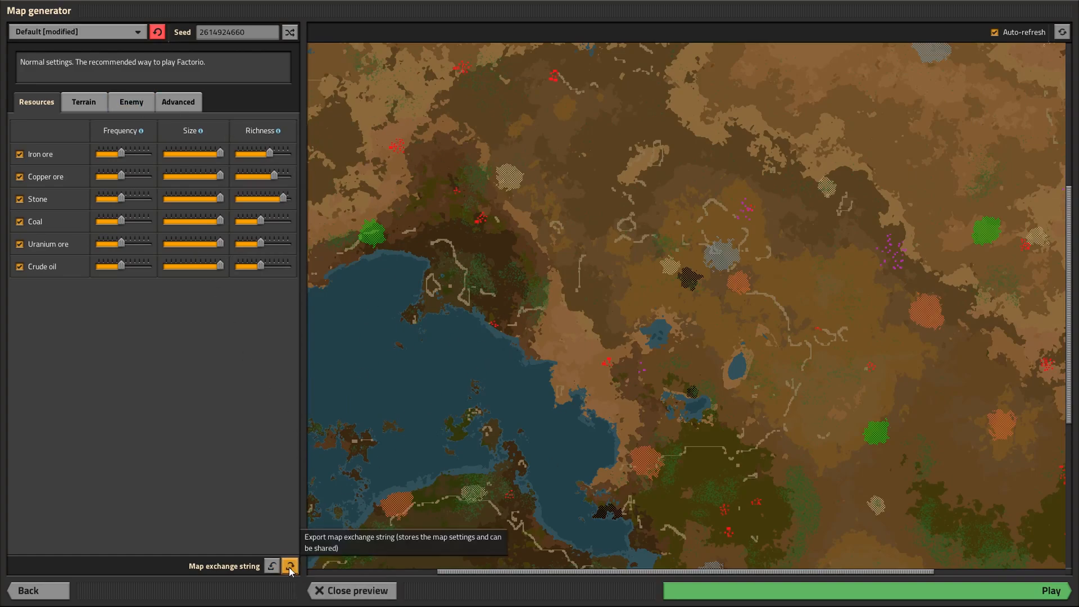
left_click(289, 564)
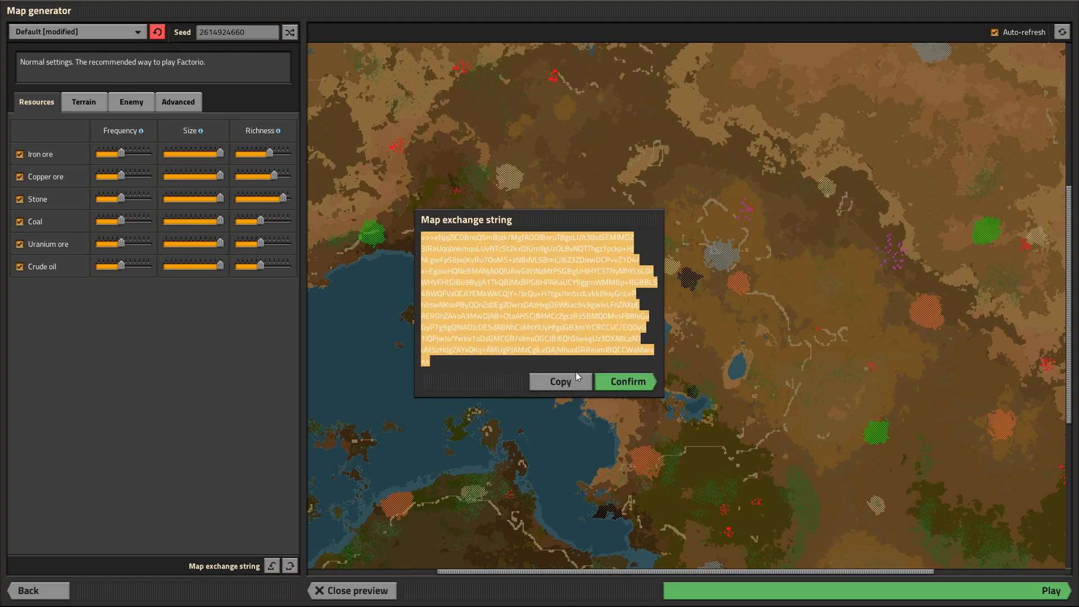
left_click(624, 381)
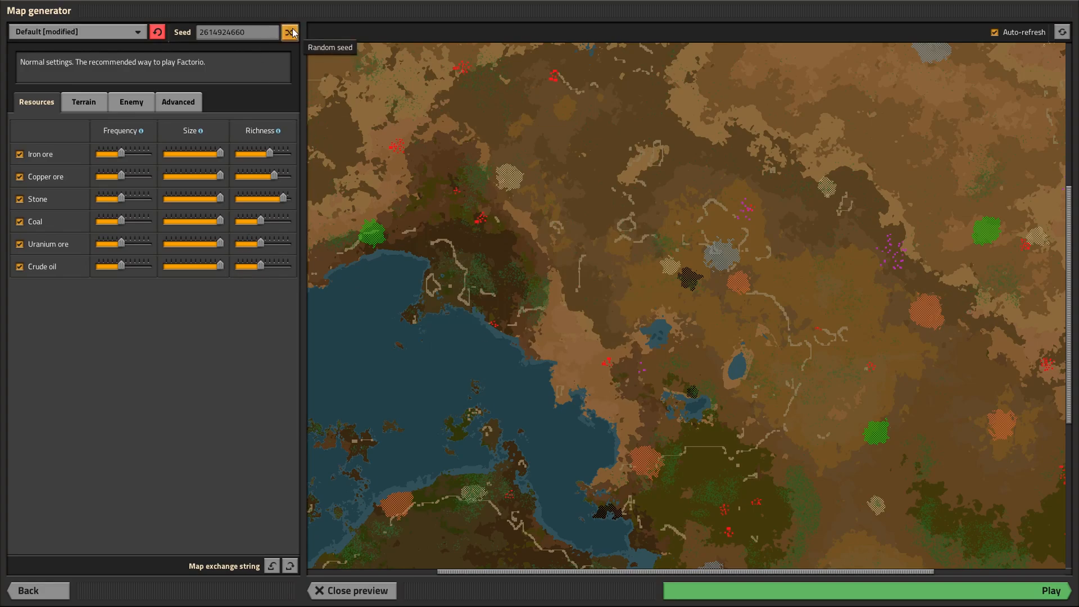
left_click(290, 31)
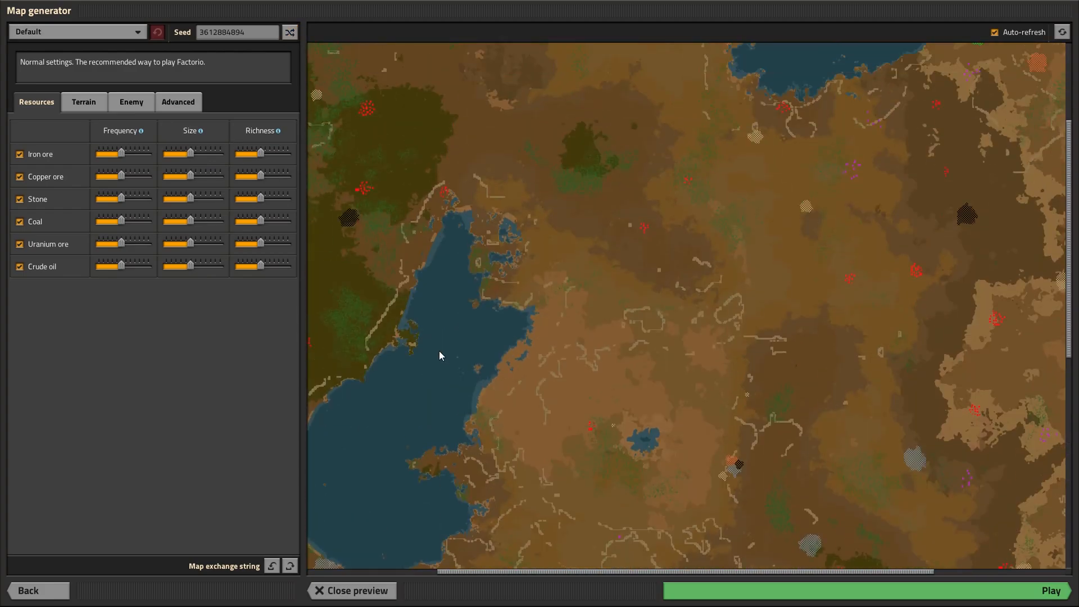
mouse_move(270, 565)
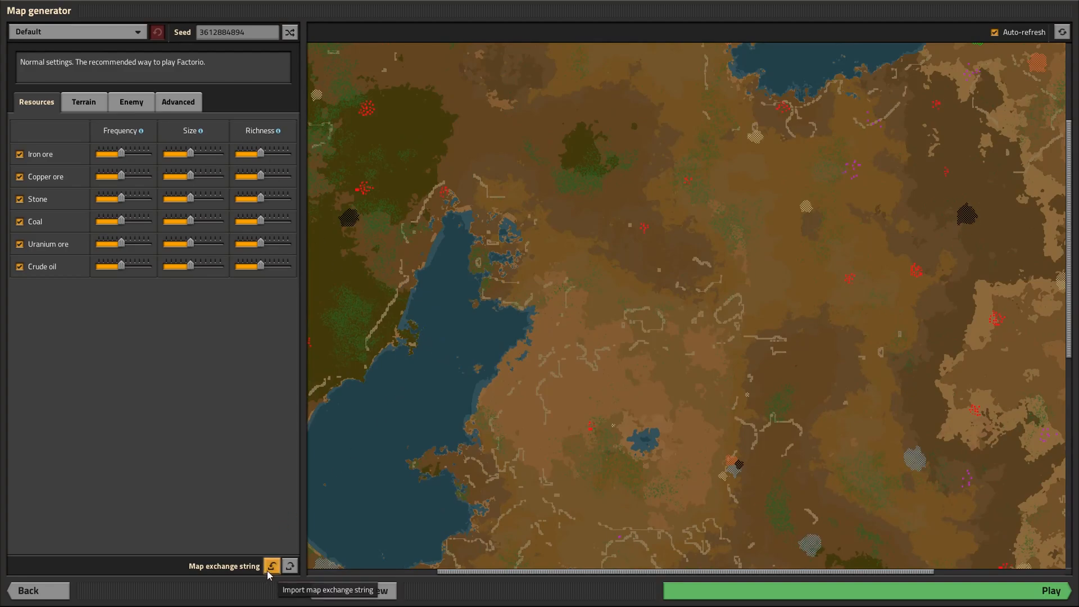
left_click(270, 566)
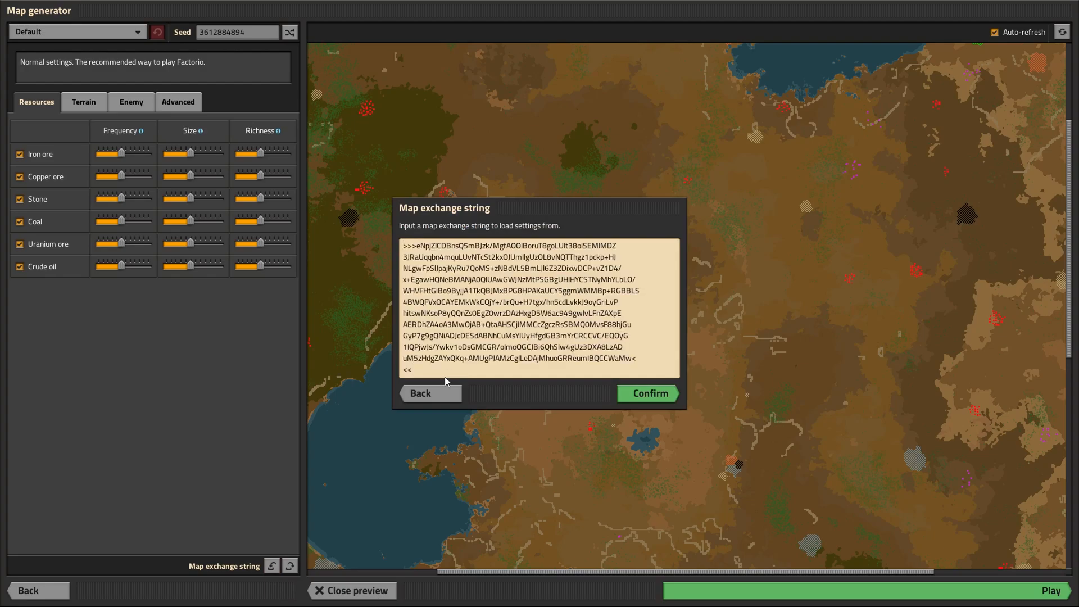
left_click(647, 393)
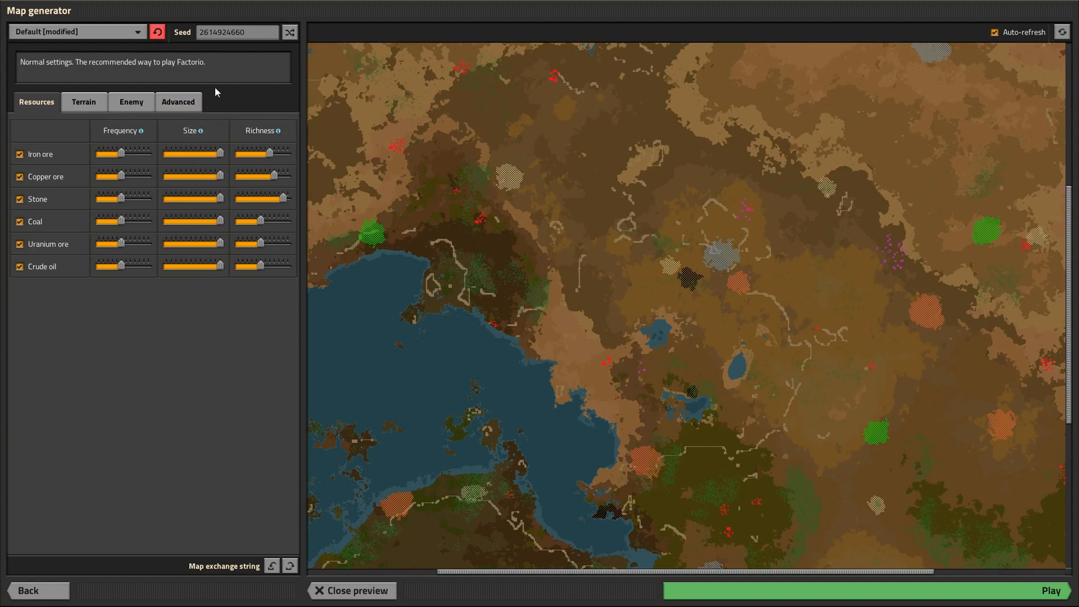
left_click(131, 101)
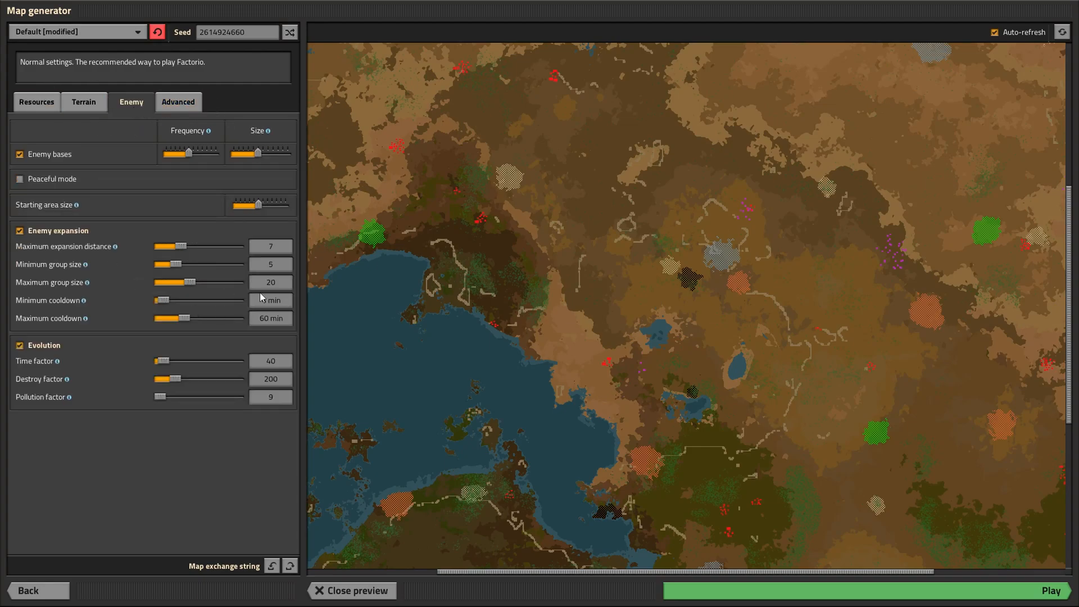
left_click(83, 102)
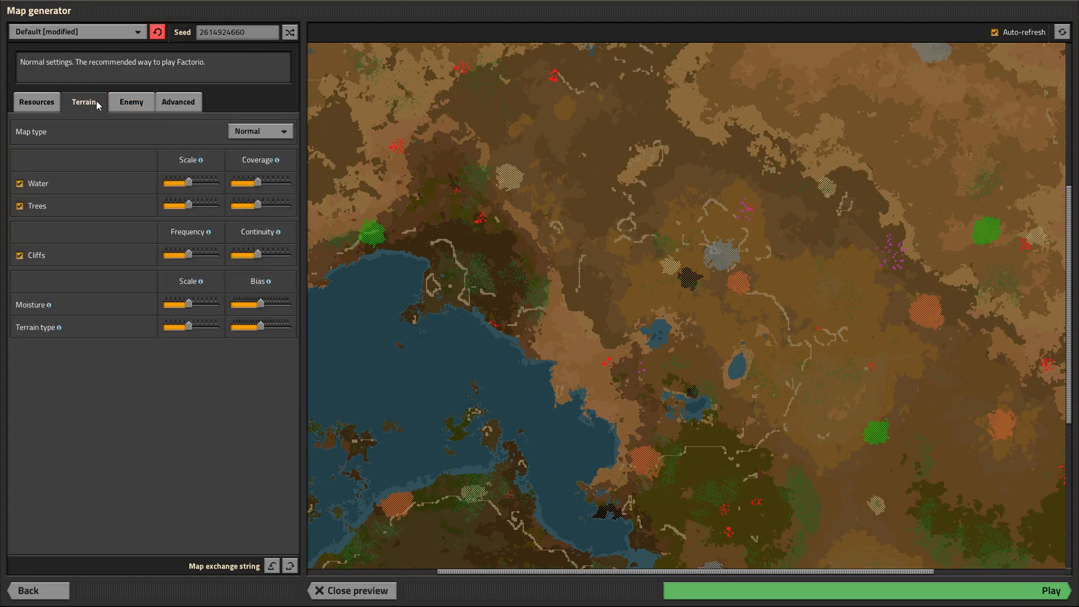
left_click(36, 102)
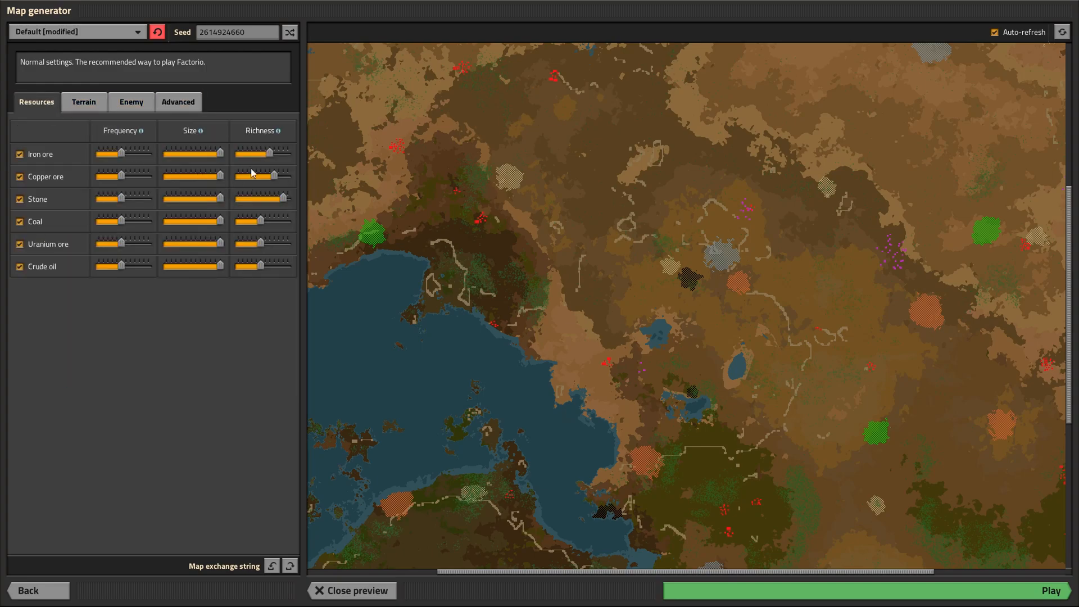
mouse_move(214, 119)
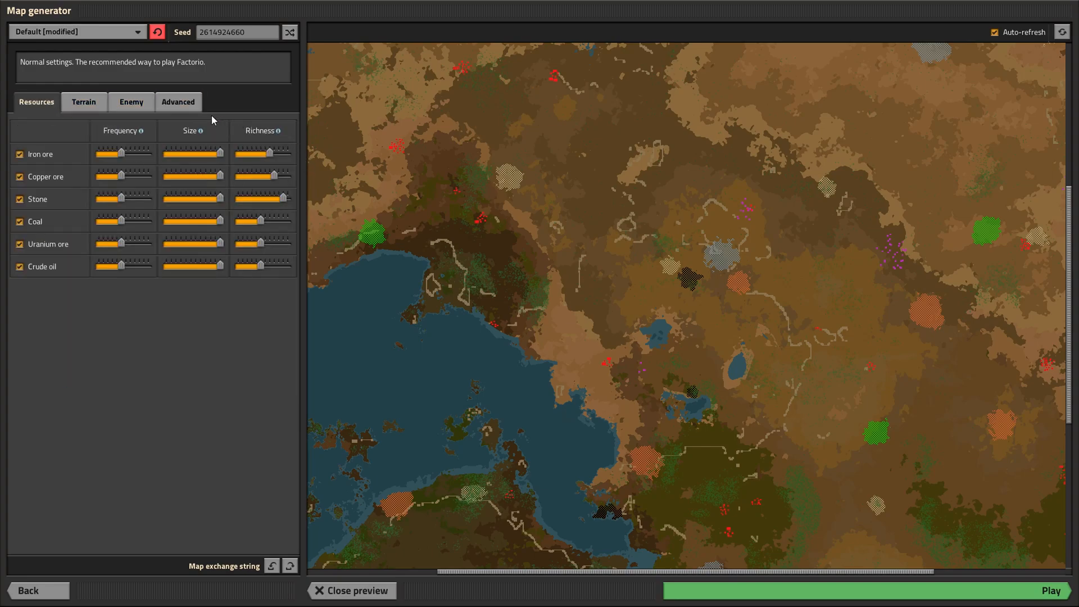
mouse_move(358, 331)
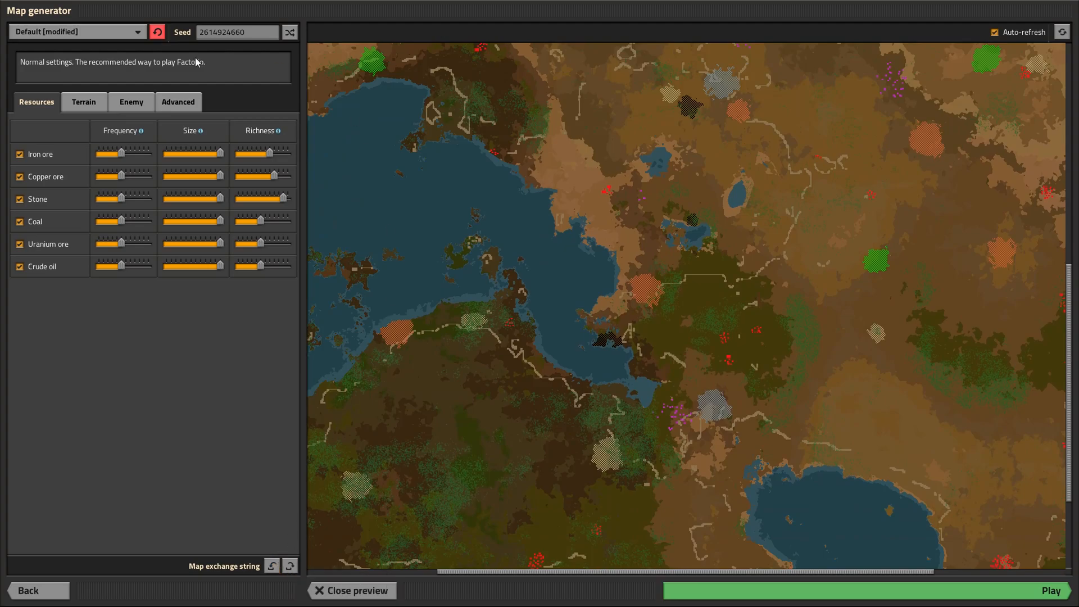
mouse_move(271, 566)
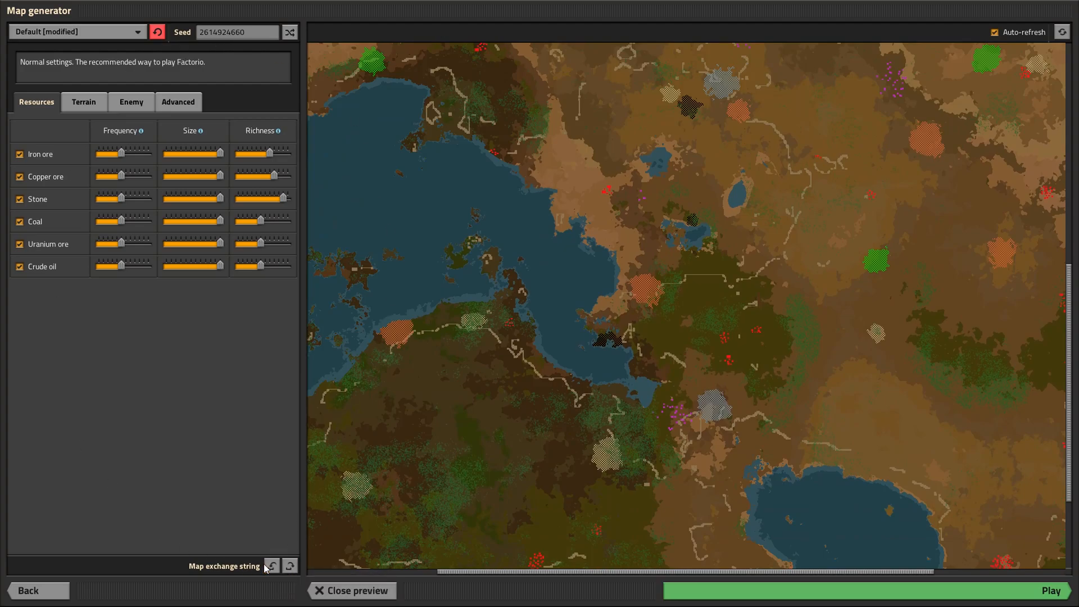
mouse_move(486, 431)
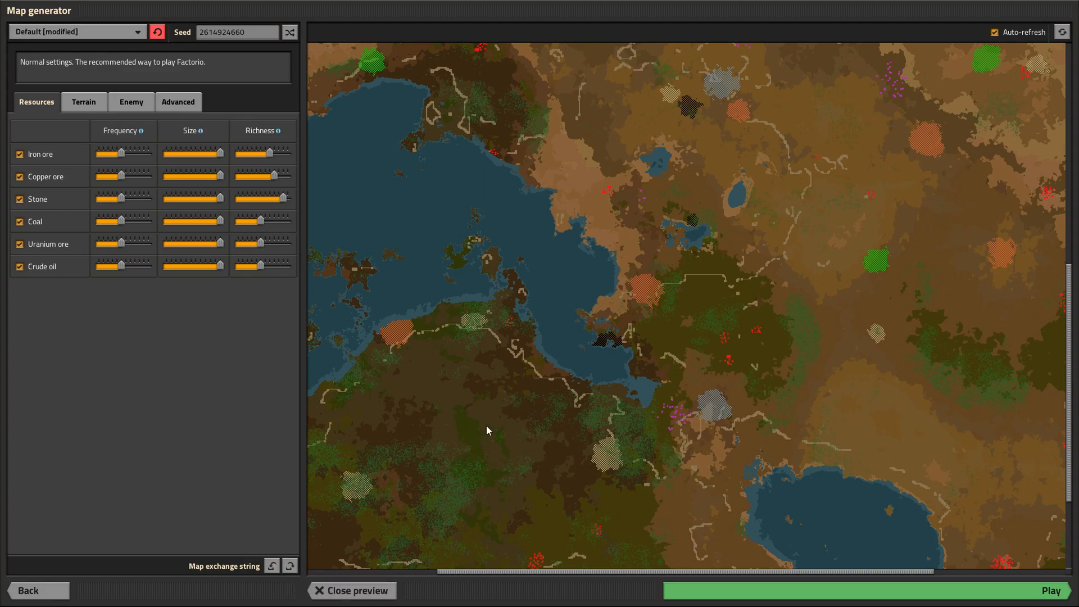
mouse_move(399, 338)
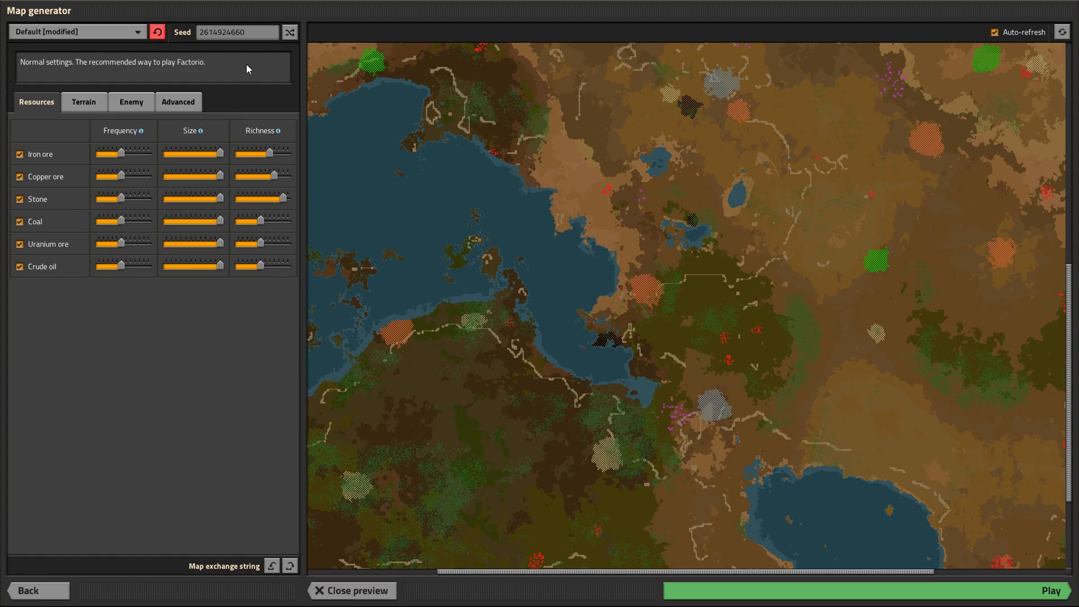
mouse_move(543, 386)
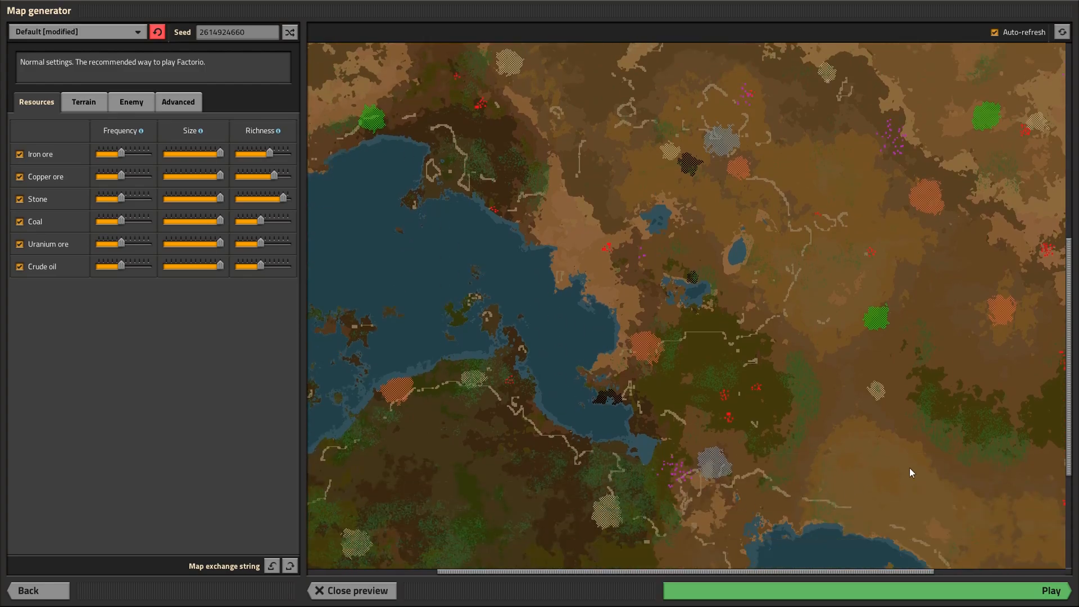
mouse_move(190, 136)
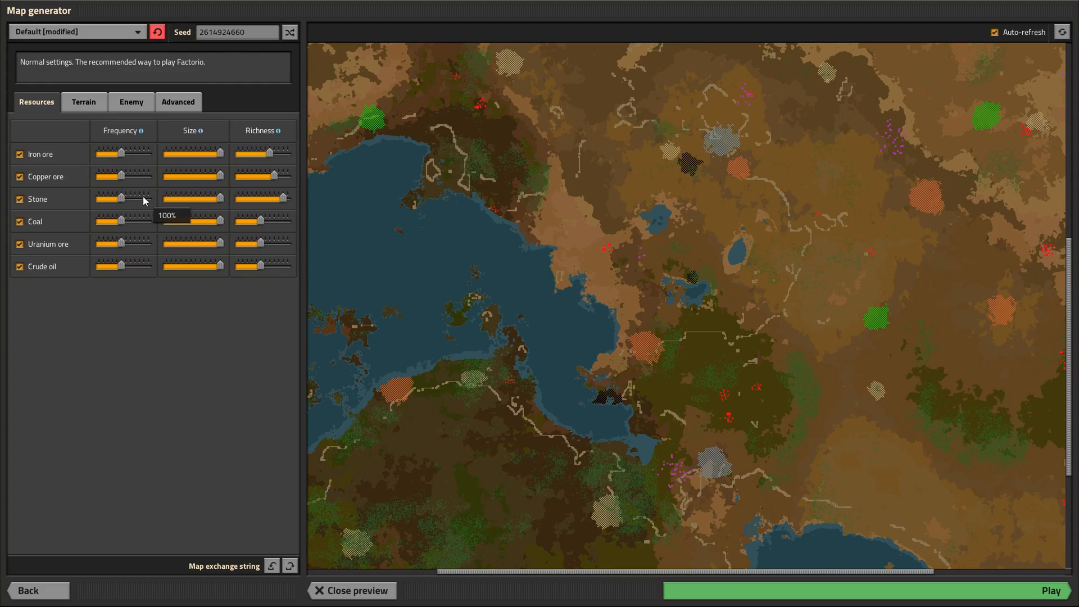
mouse_move(515, 258)
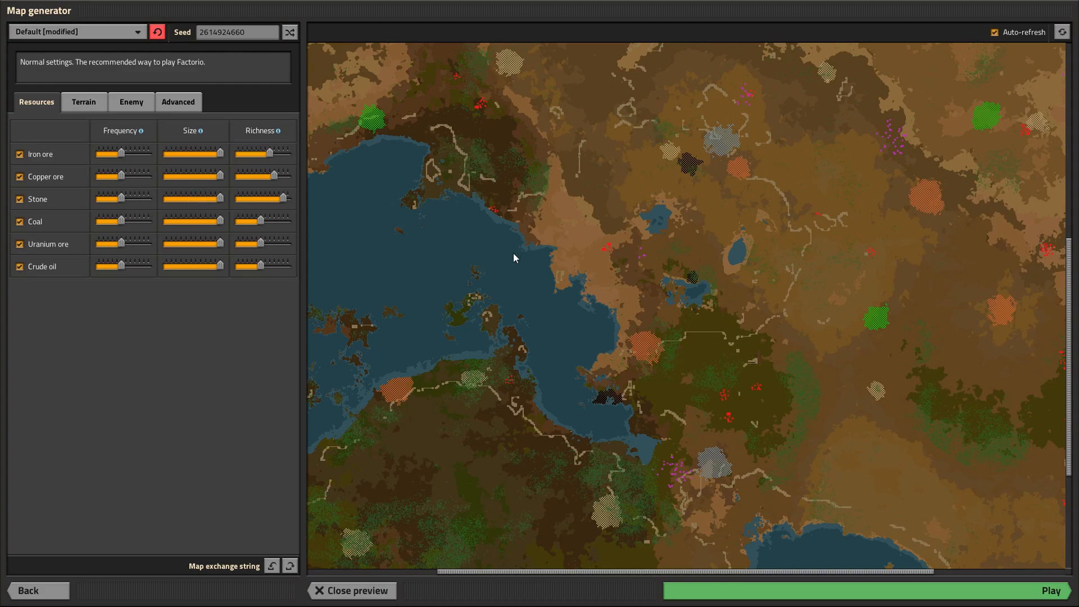
mouse_move(730, 254)
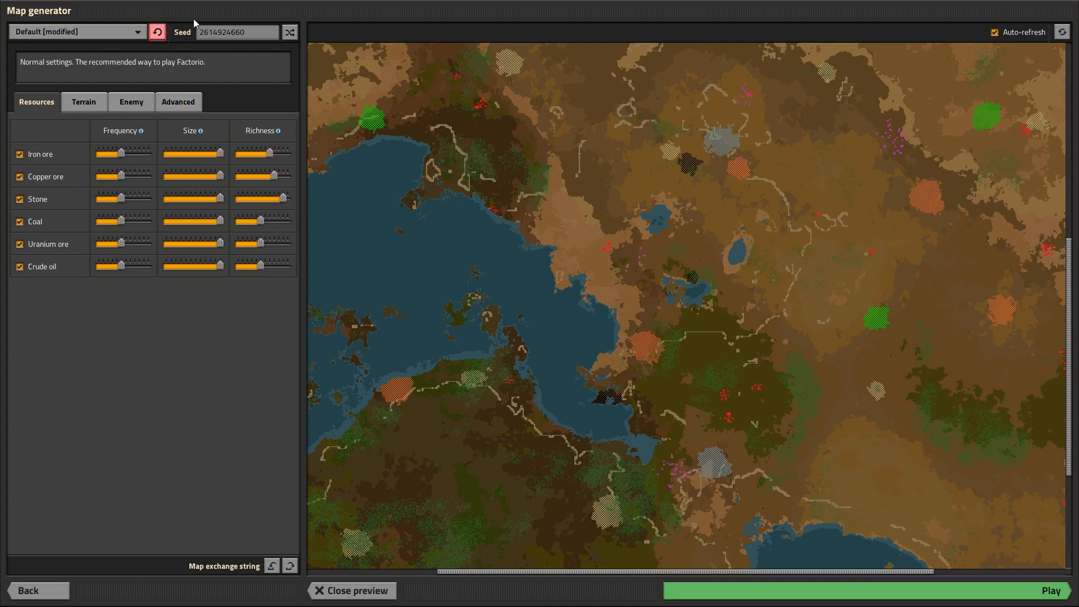
mouse_move(288, 565)
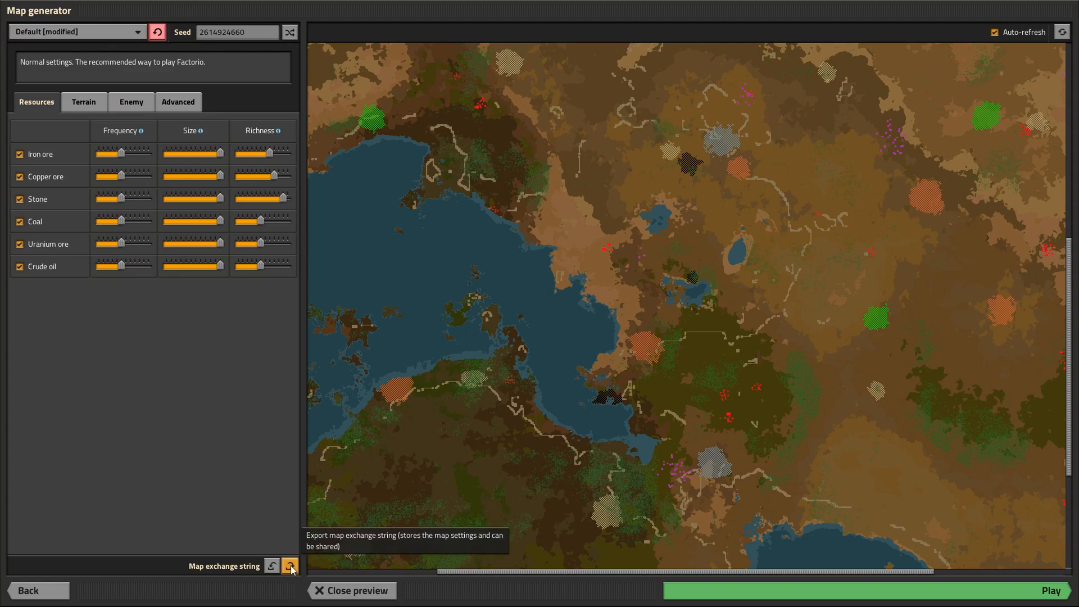
left_click(289, 565)
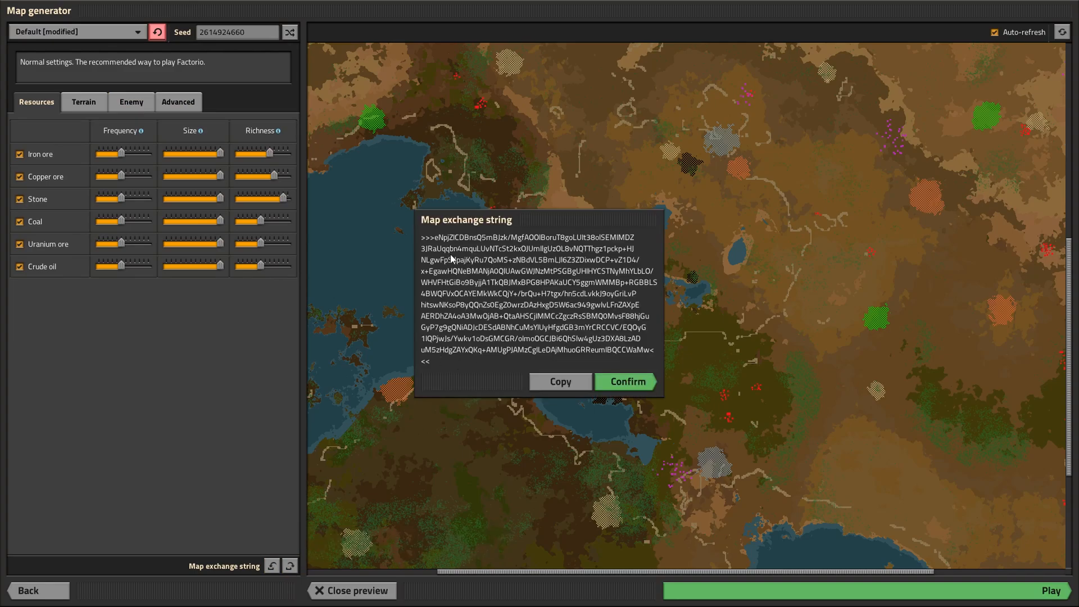
mouse_move(434, 355)
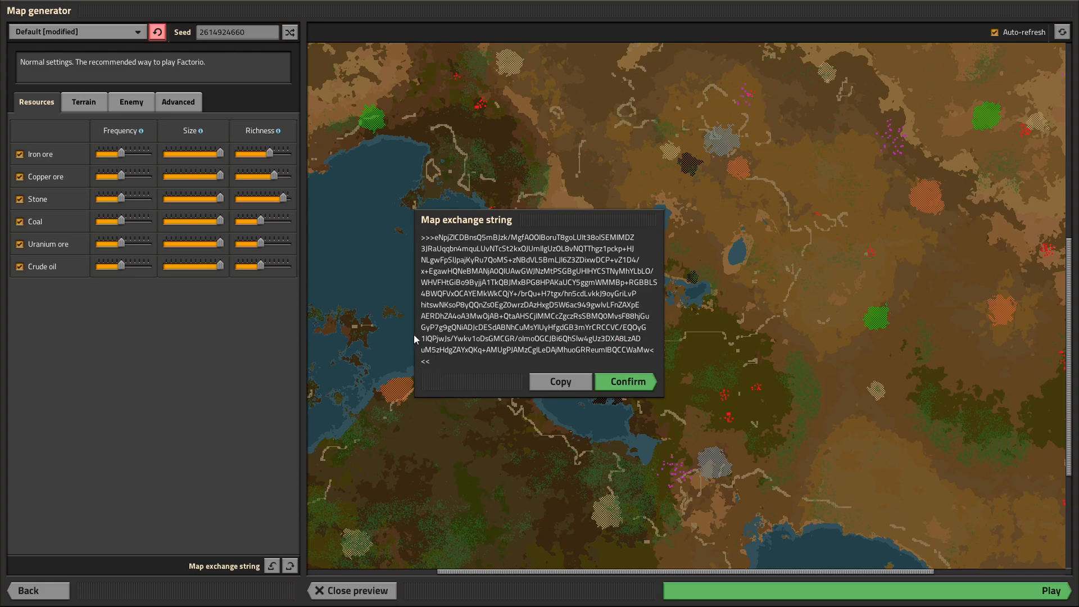
mouse_move(264, 499)
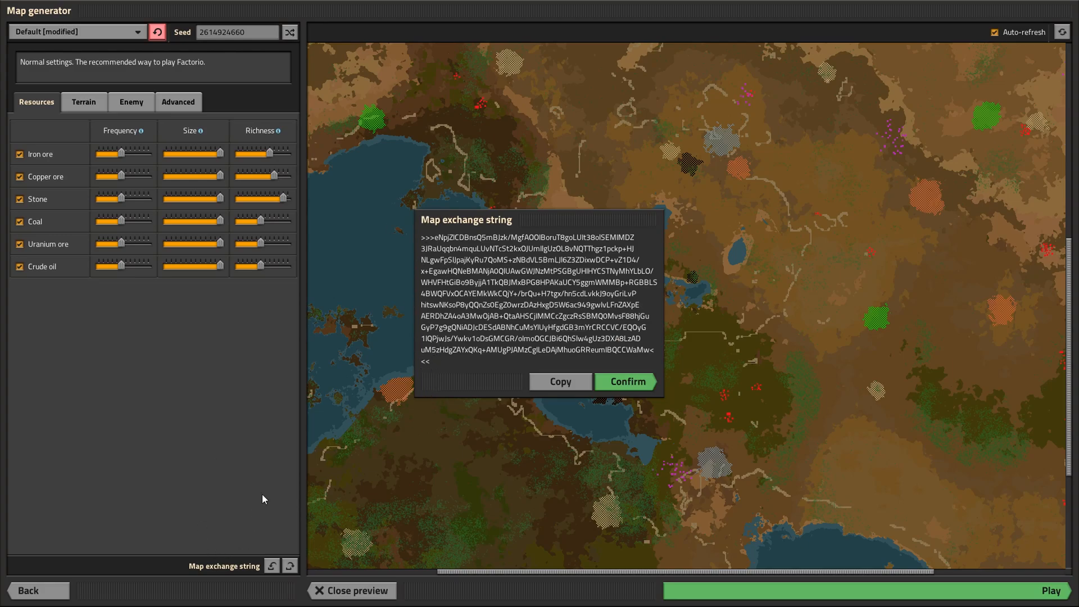
left_click(625, 381)
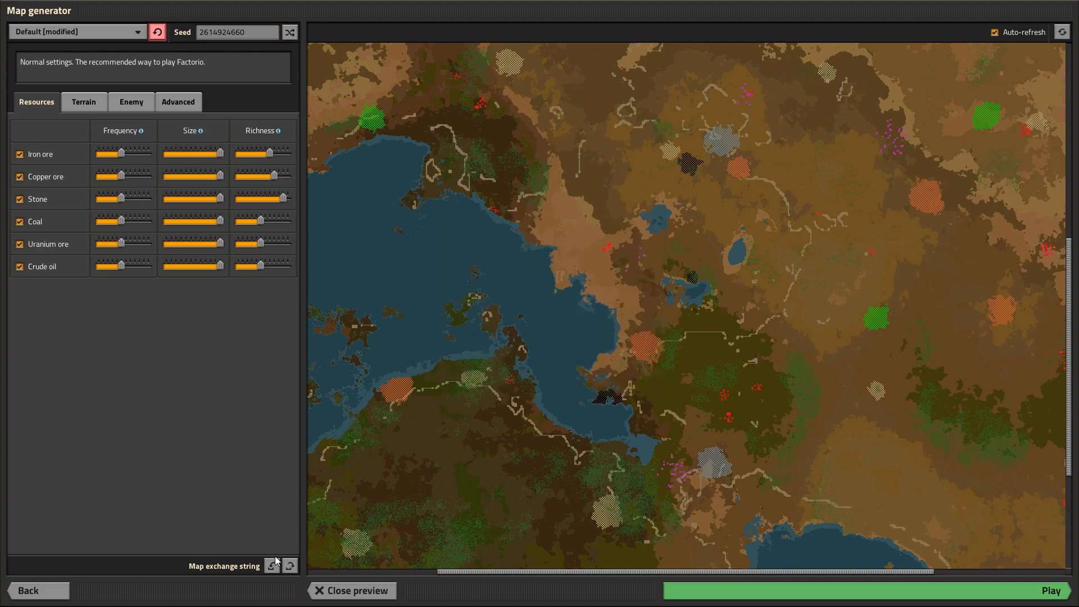
mouse_move(350, 91)
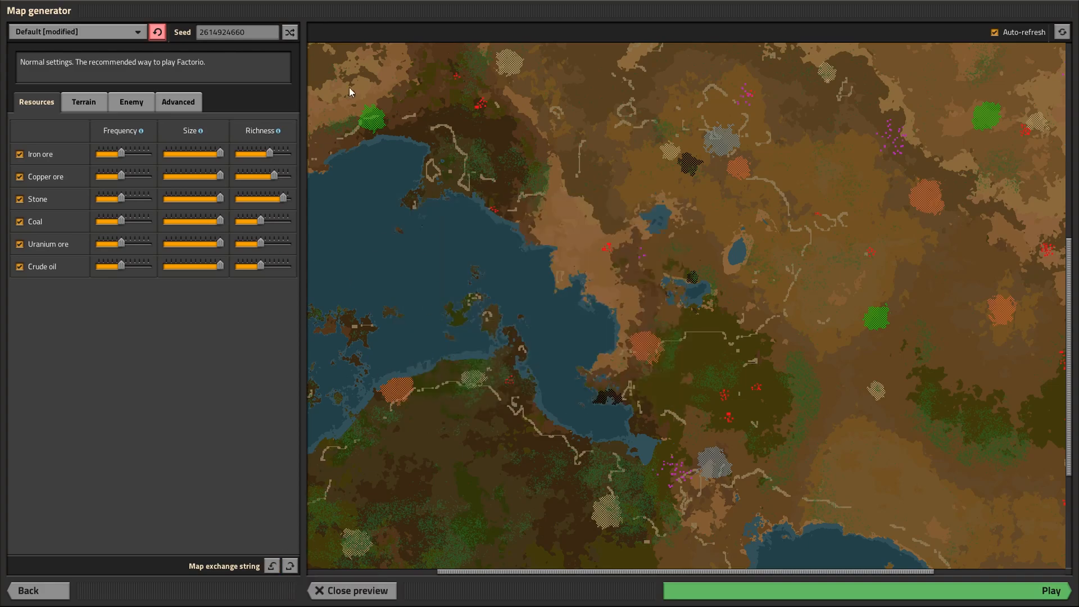
mouse_move(395, 338)
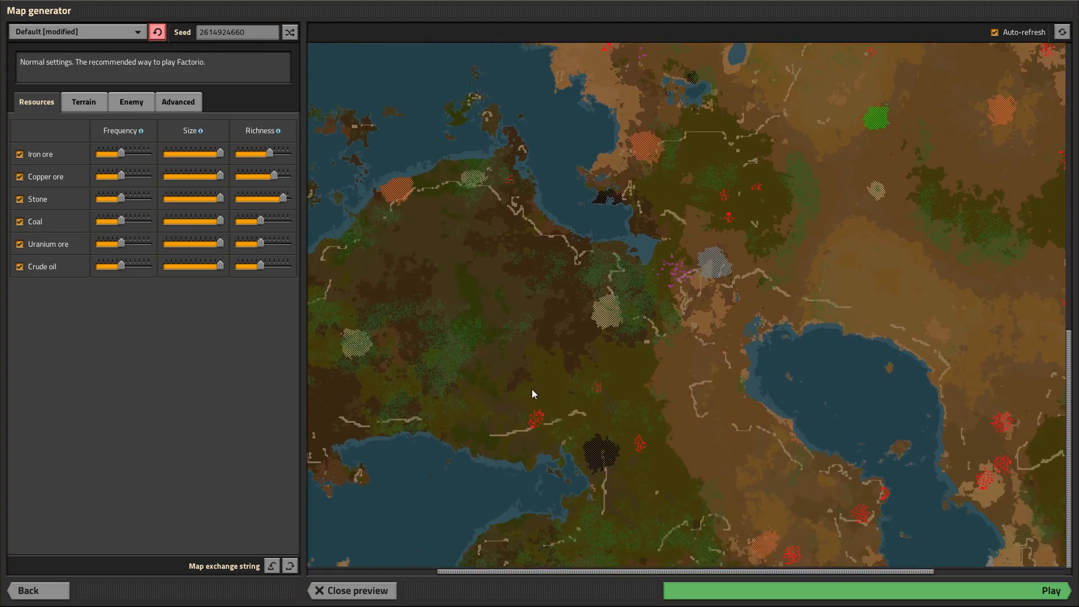
mouse_move(160, 526)
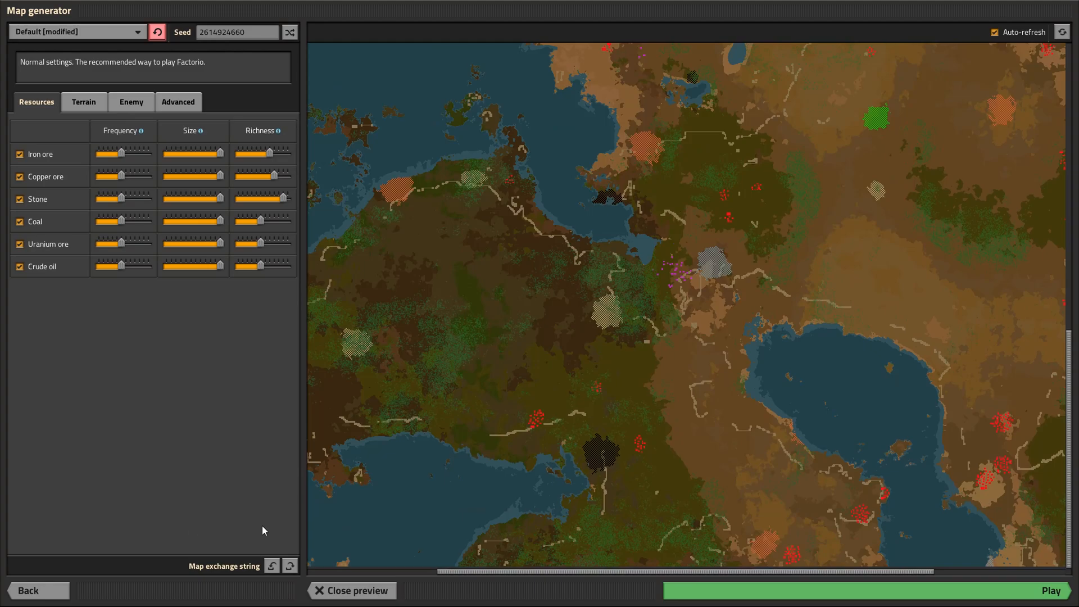
mouse_move(234, 506)
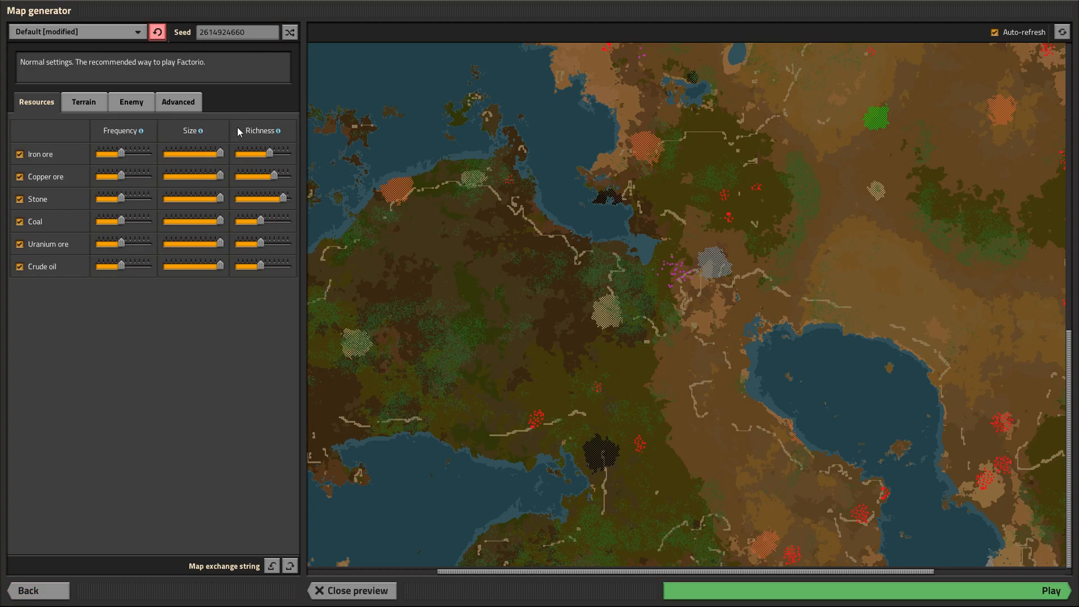
mouse_move(526, 332)
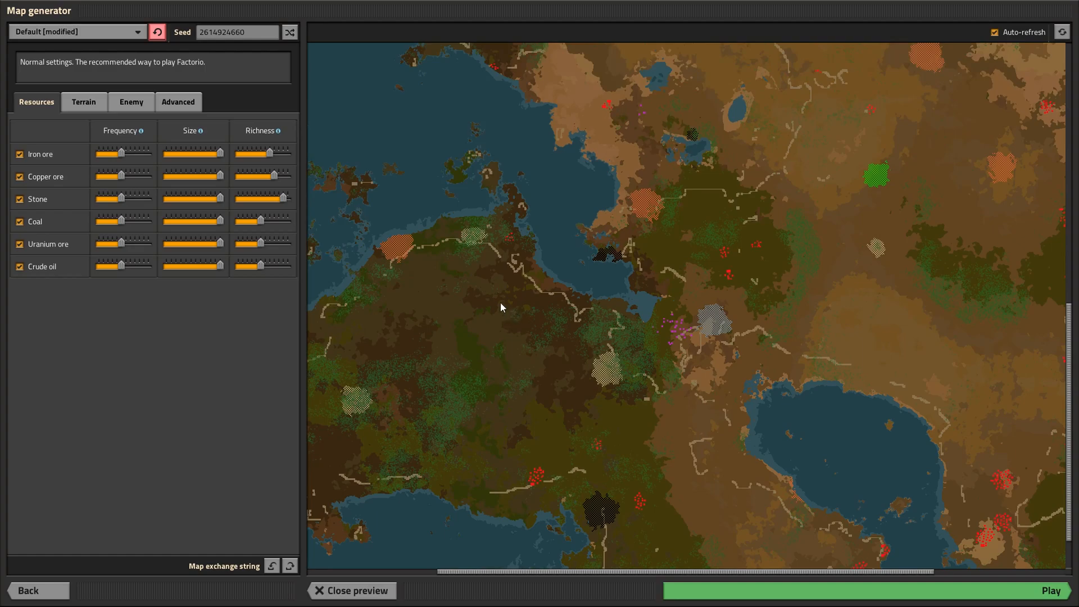
mouse_move(459, 309)
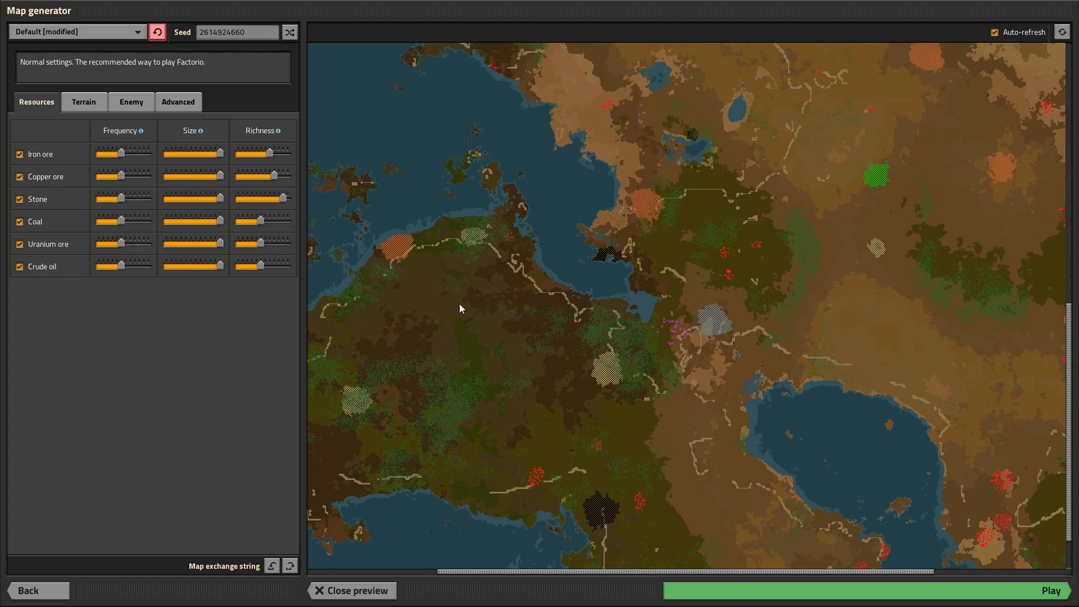
mouse_move(289, 200)
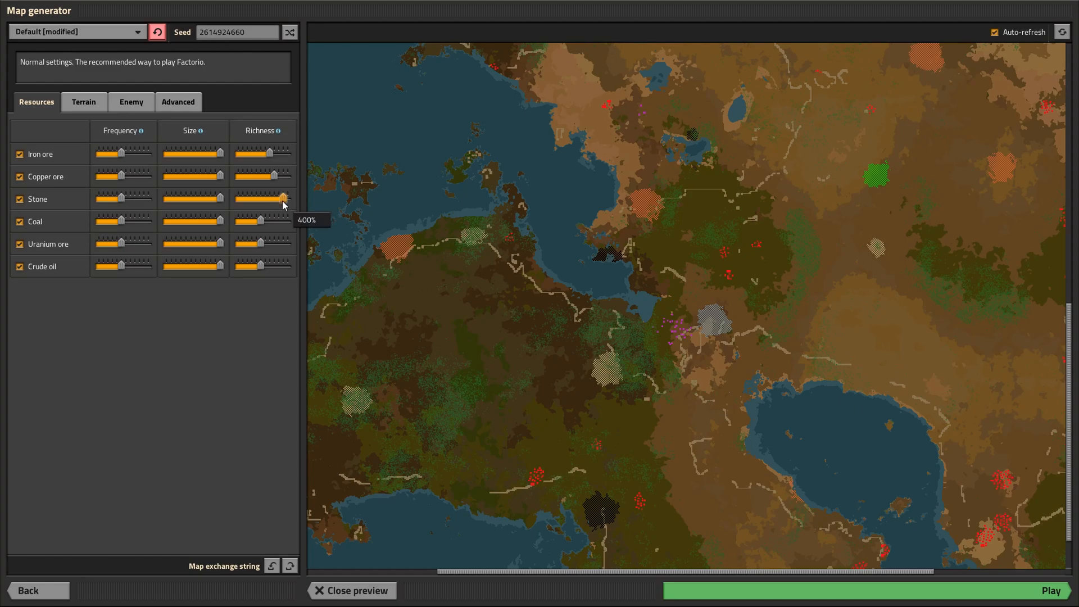
mouse_move(152, 515)
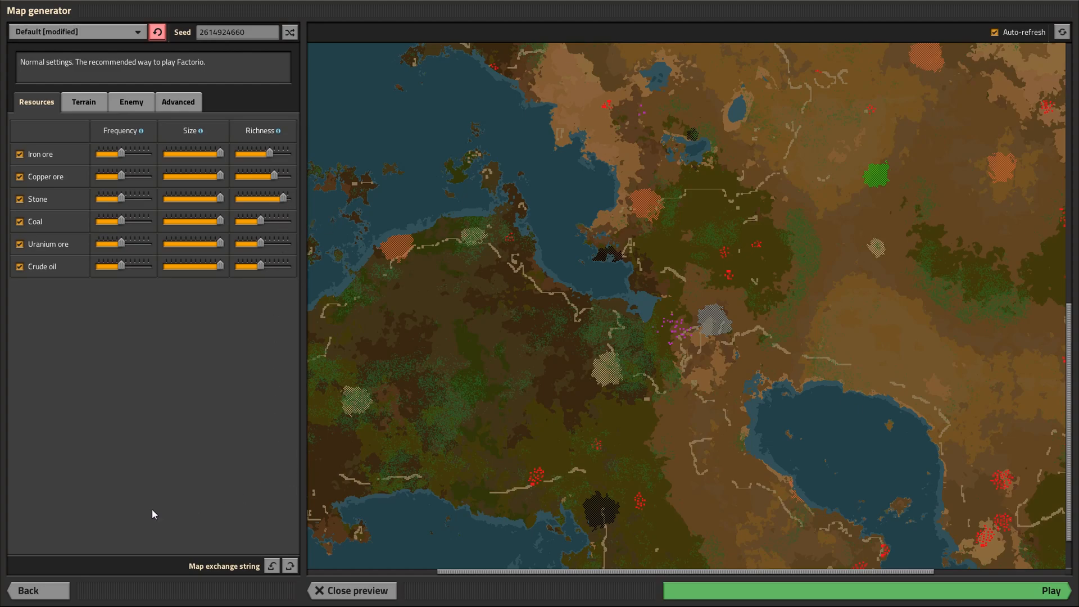
mouse_move(418, 483)
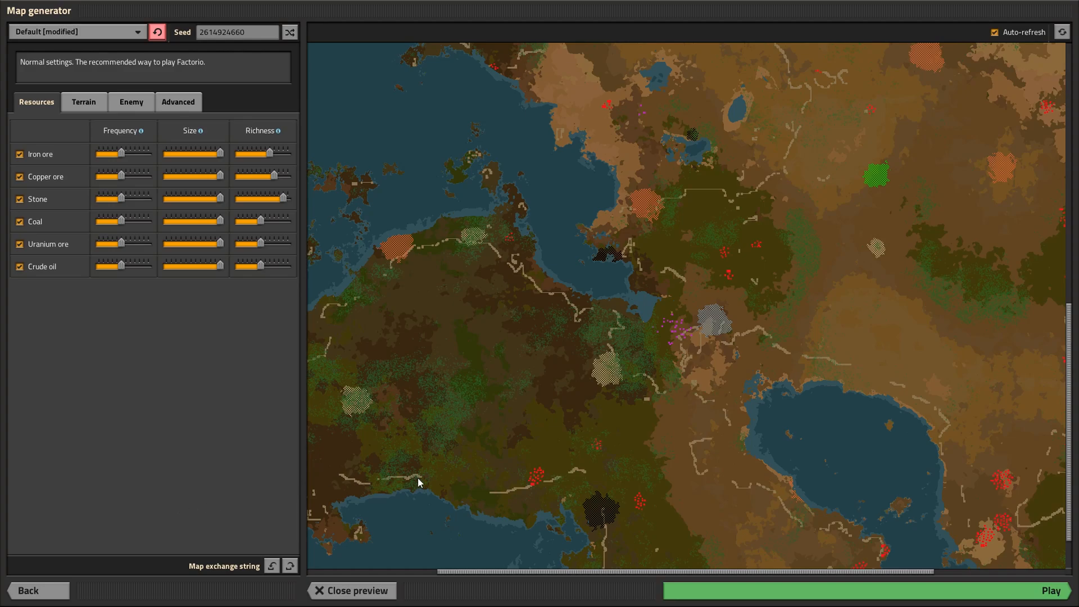
mouse_move(453, 470)
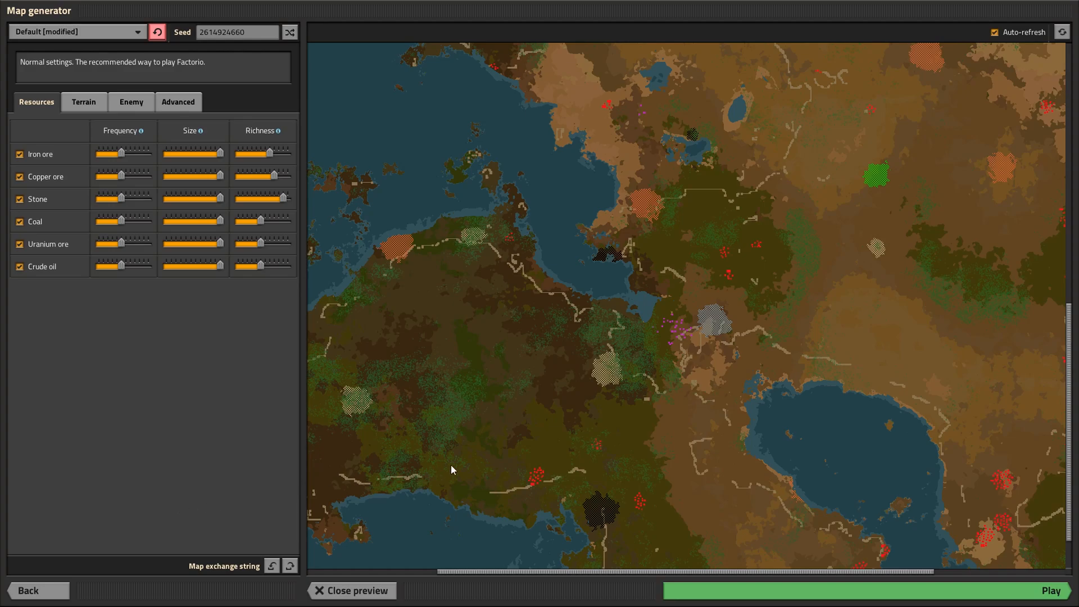